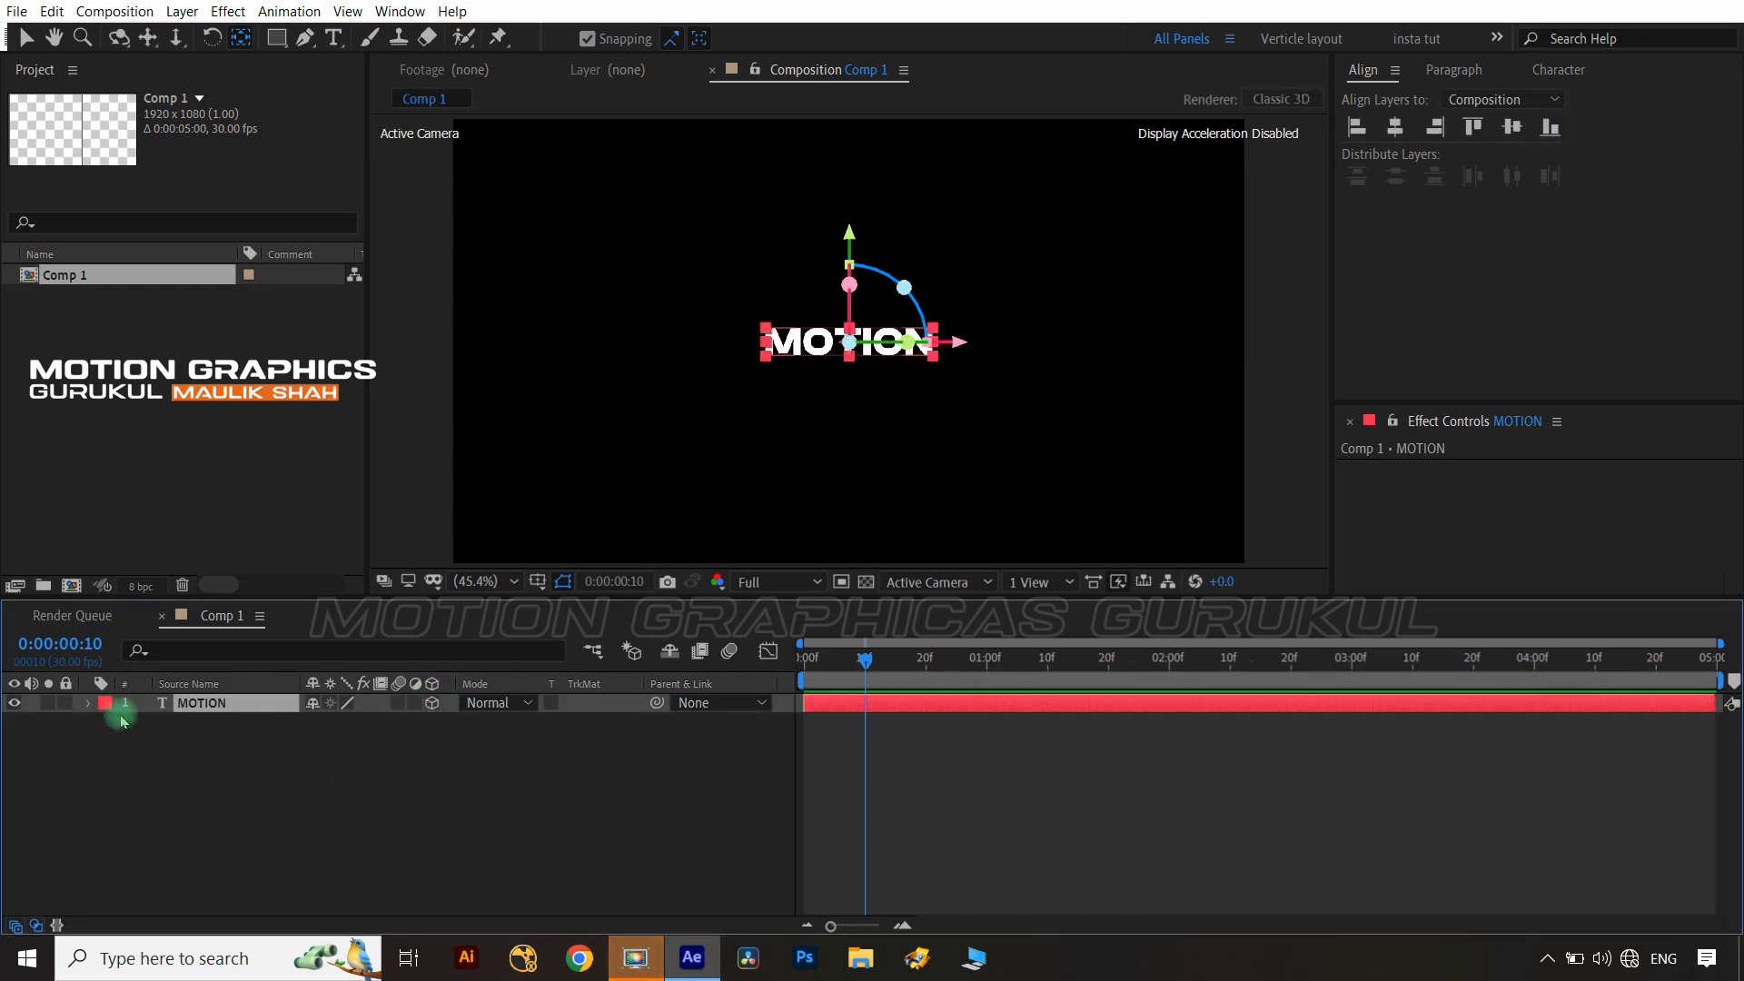
Set X/Y/Z rotation values in MOTION's Animator 1 and expand its Range Selector.
left_click(442, 723)
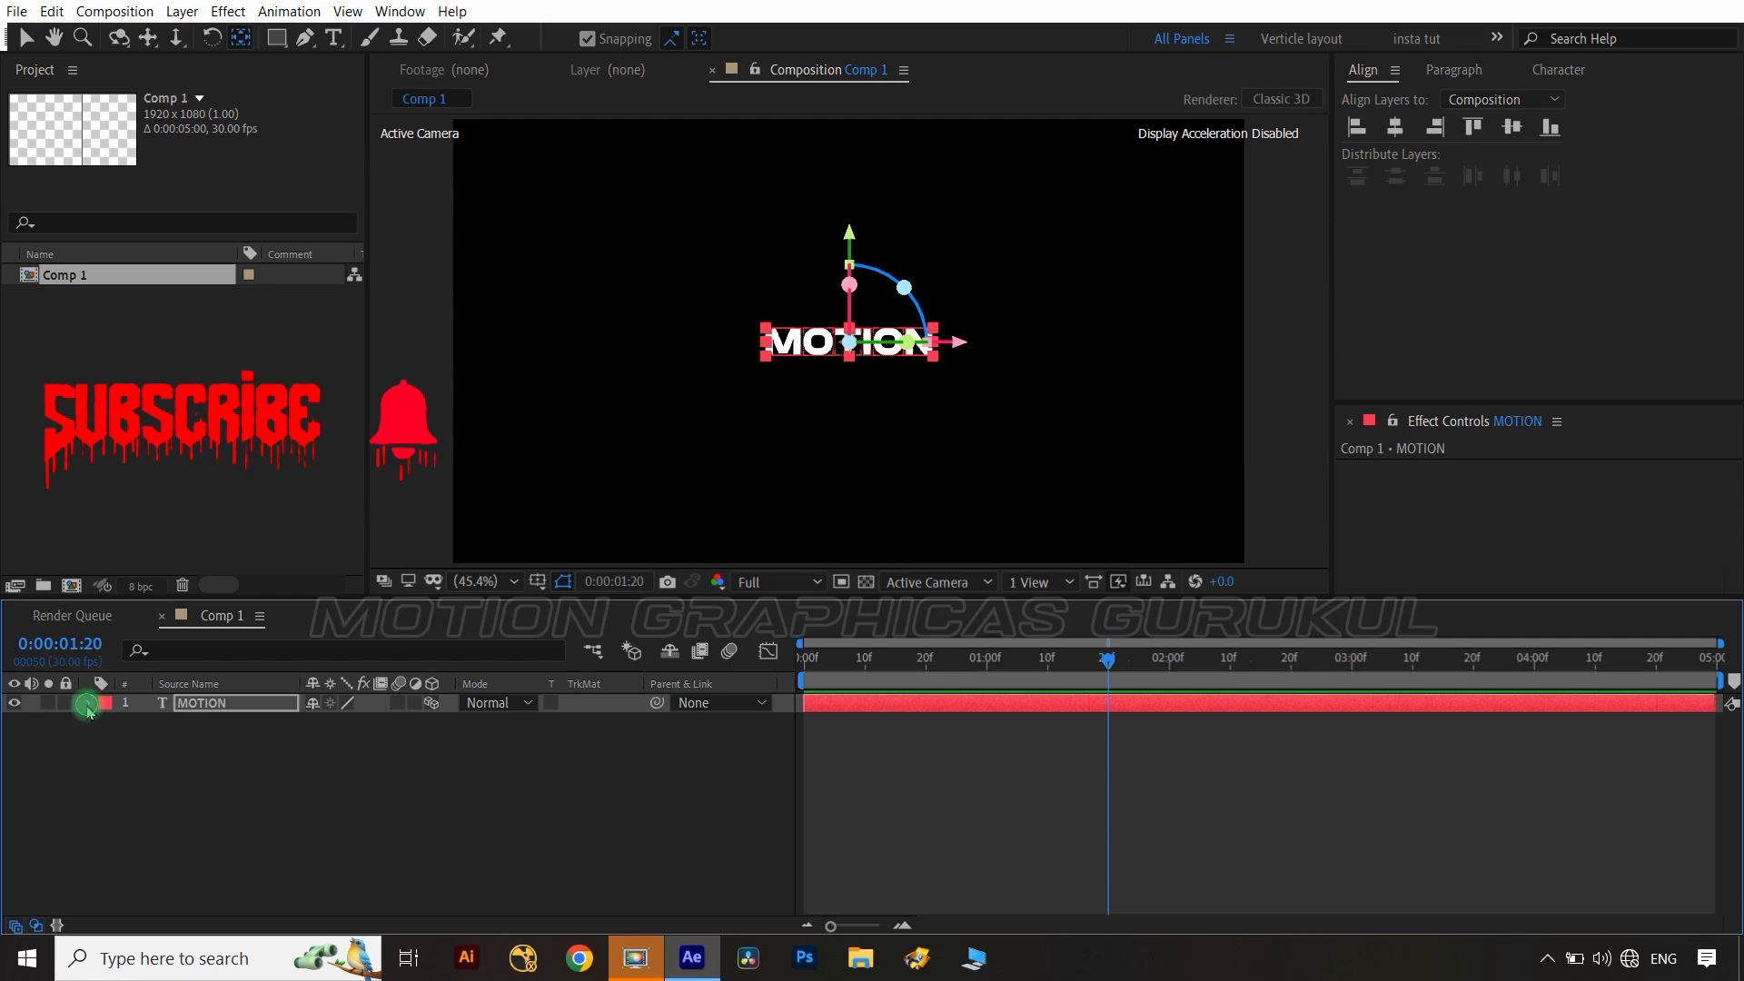
left_click(87, 702)
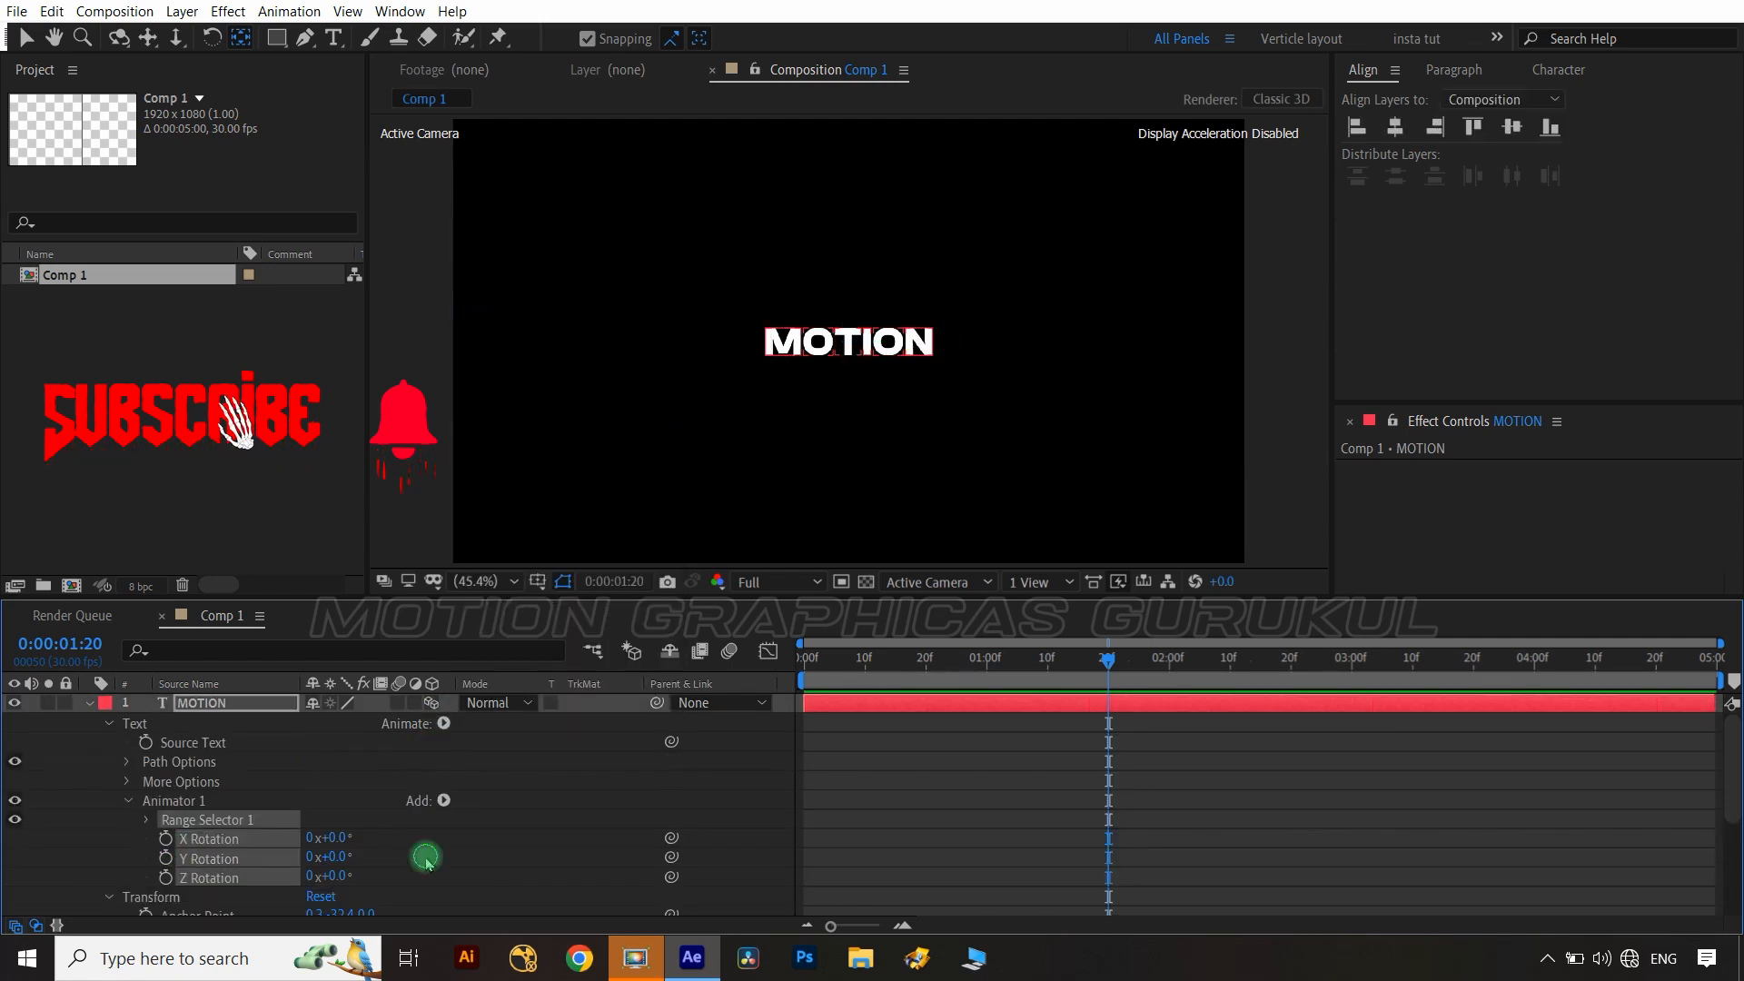
left_click(378, 827)
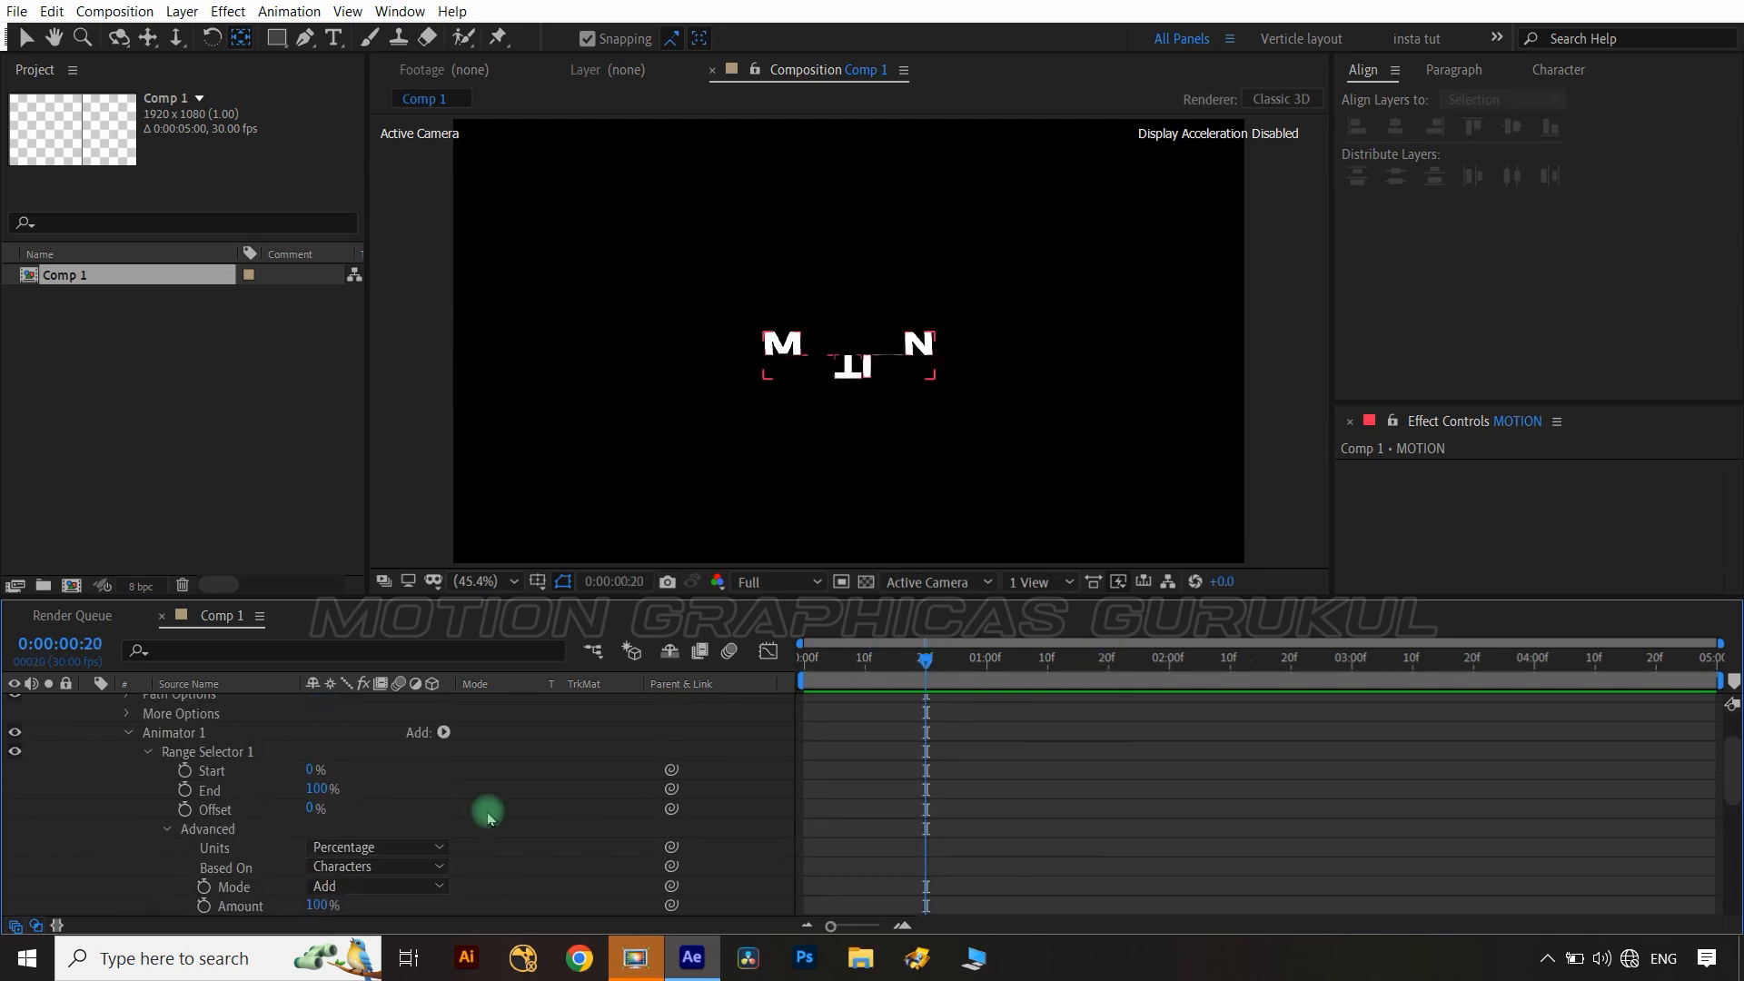
Keyframe the range Offset from -100% at 0:20 to 100% at 2:00 with eased keys.
key("shift+pagedown")
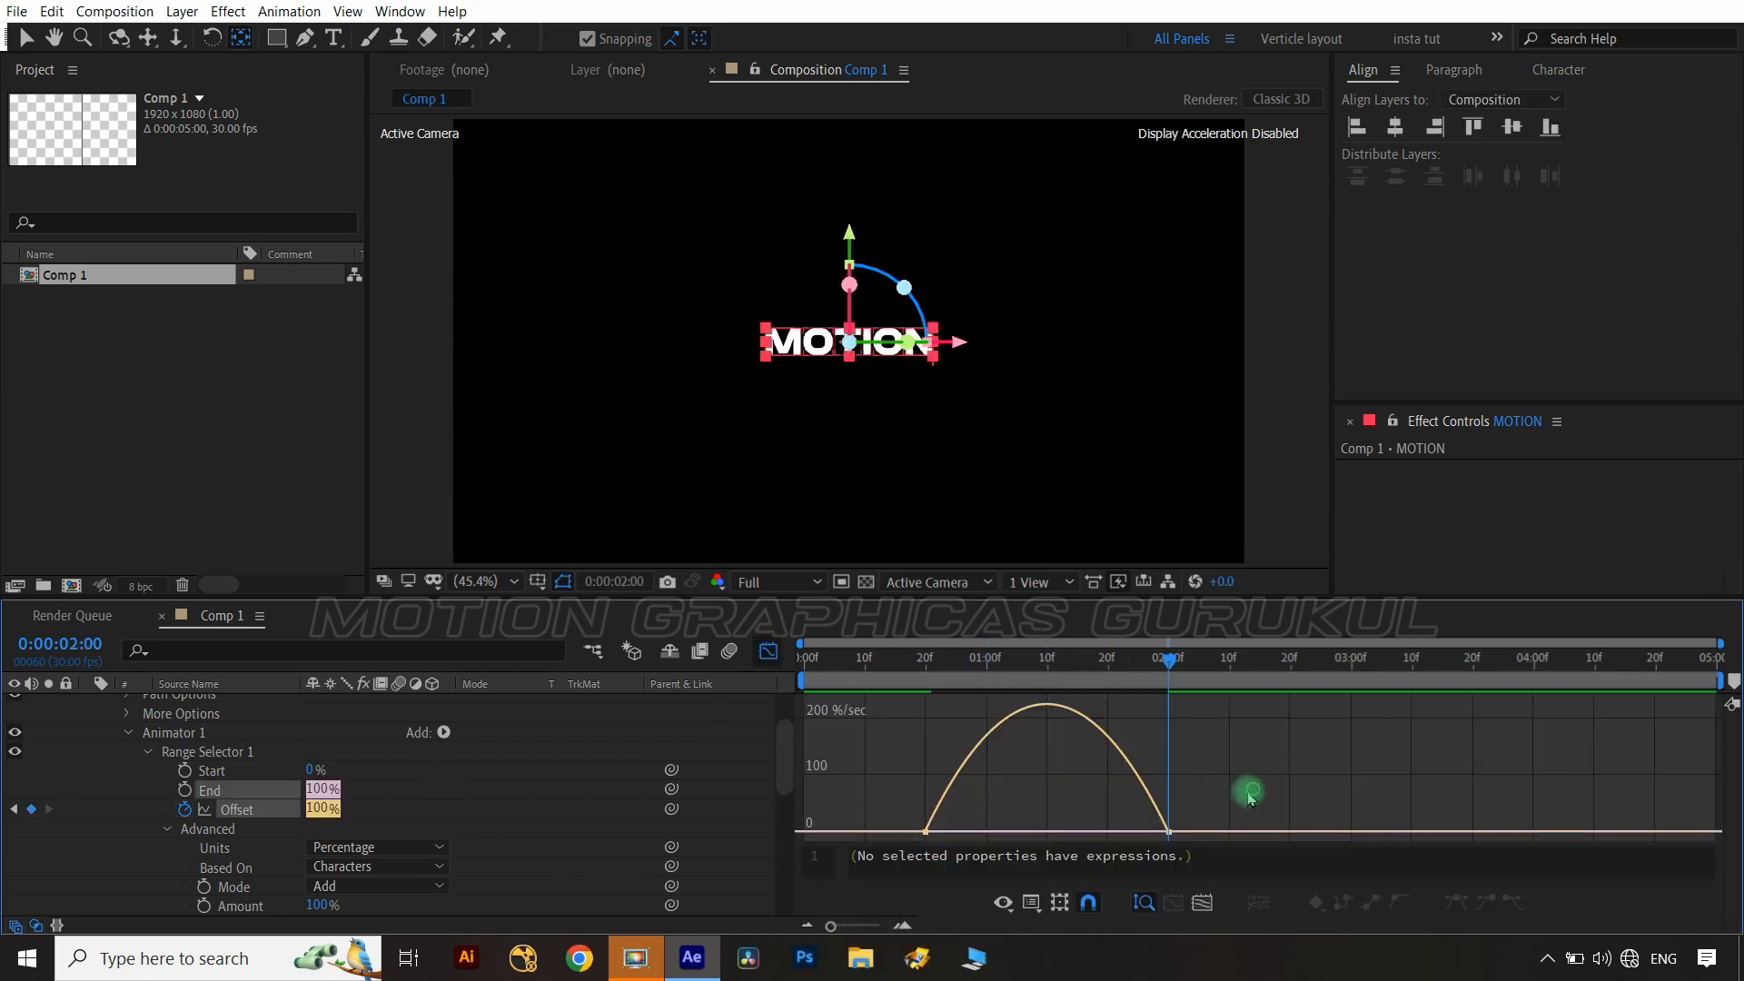
left_click_drag(1249, 797, 1012, 832)
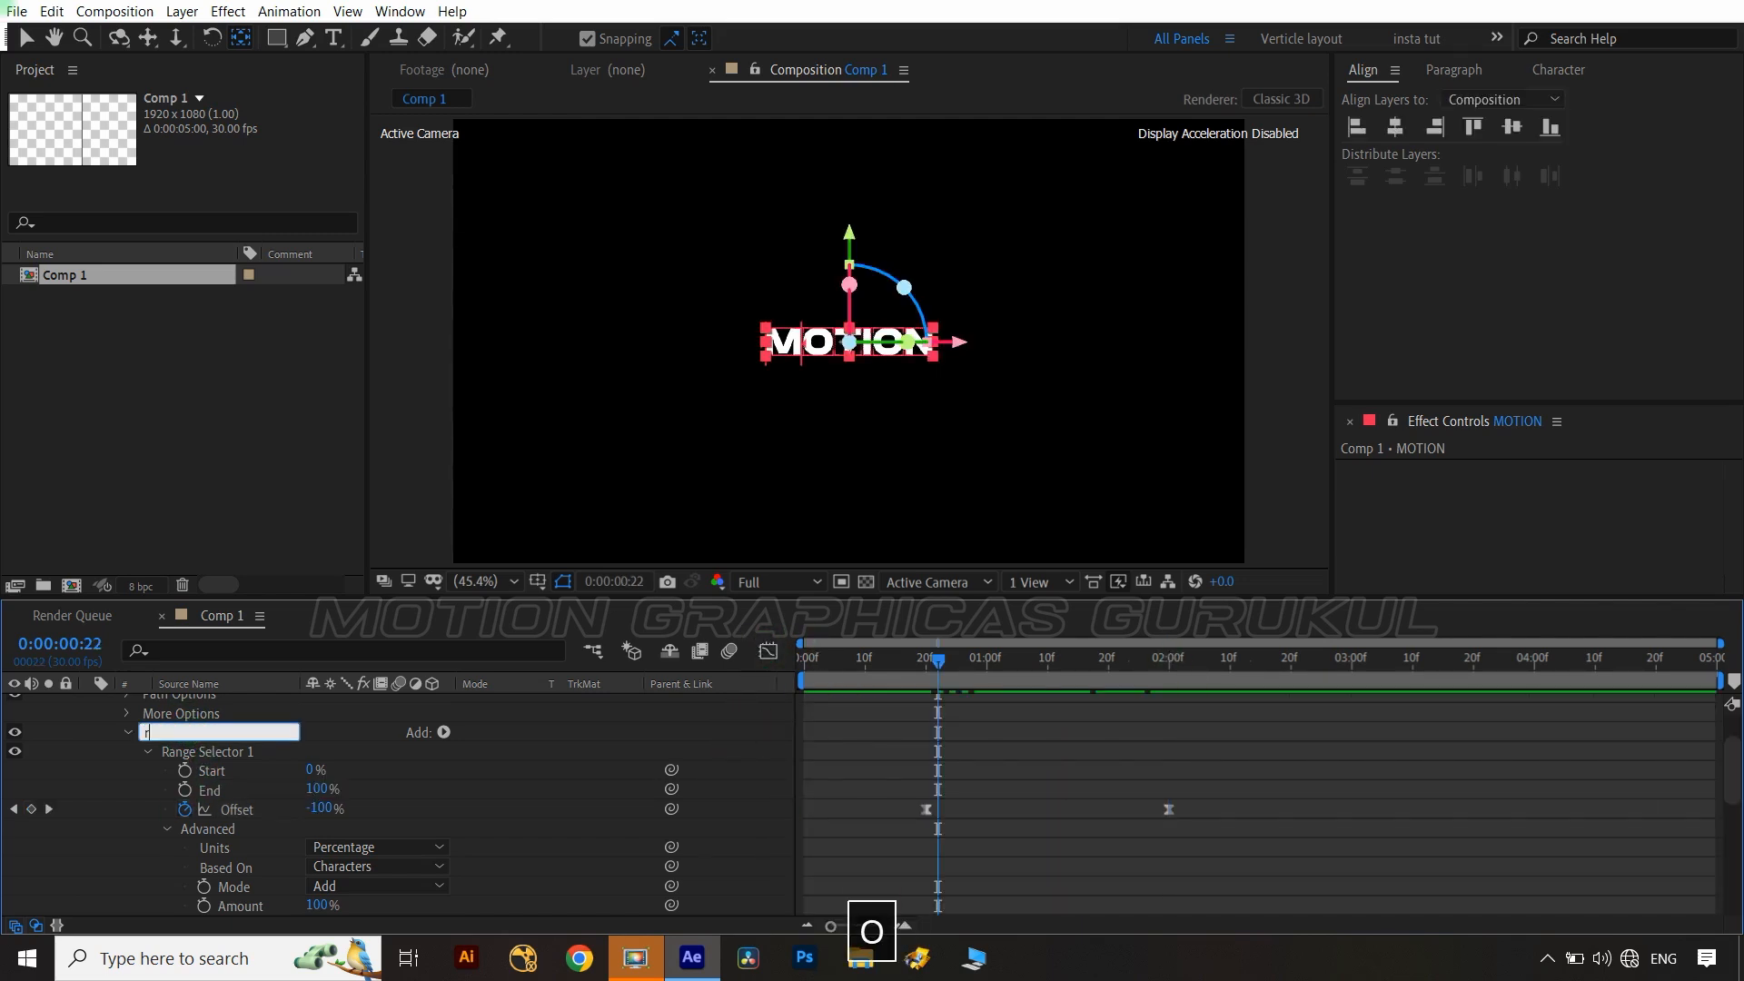
Name the animator 'rotation' and keyframe Tracking Amount from 158 at 0:00 to 0 at 1:00.
type("otation")
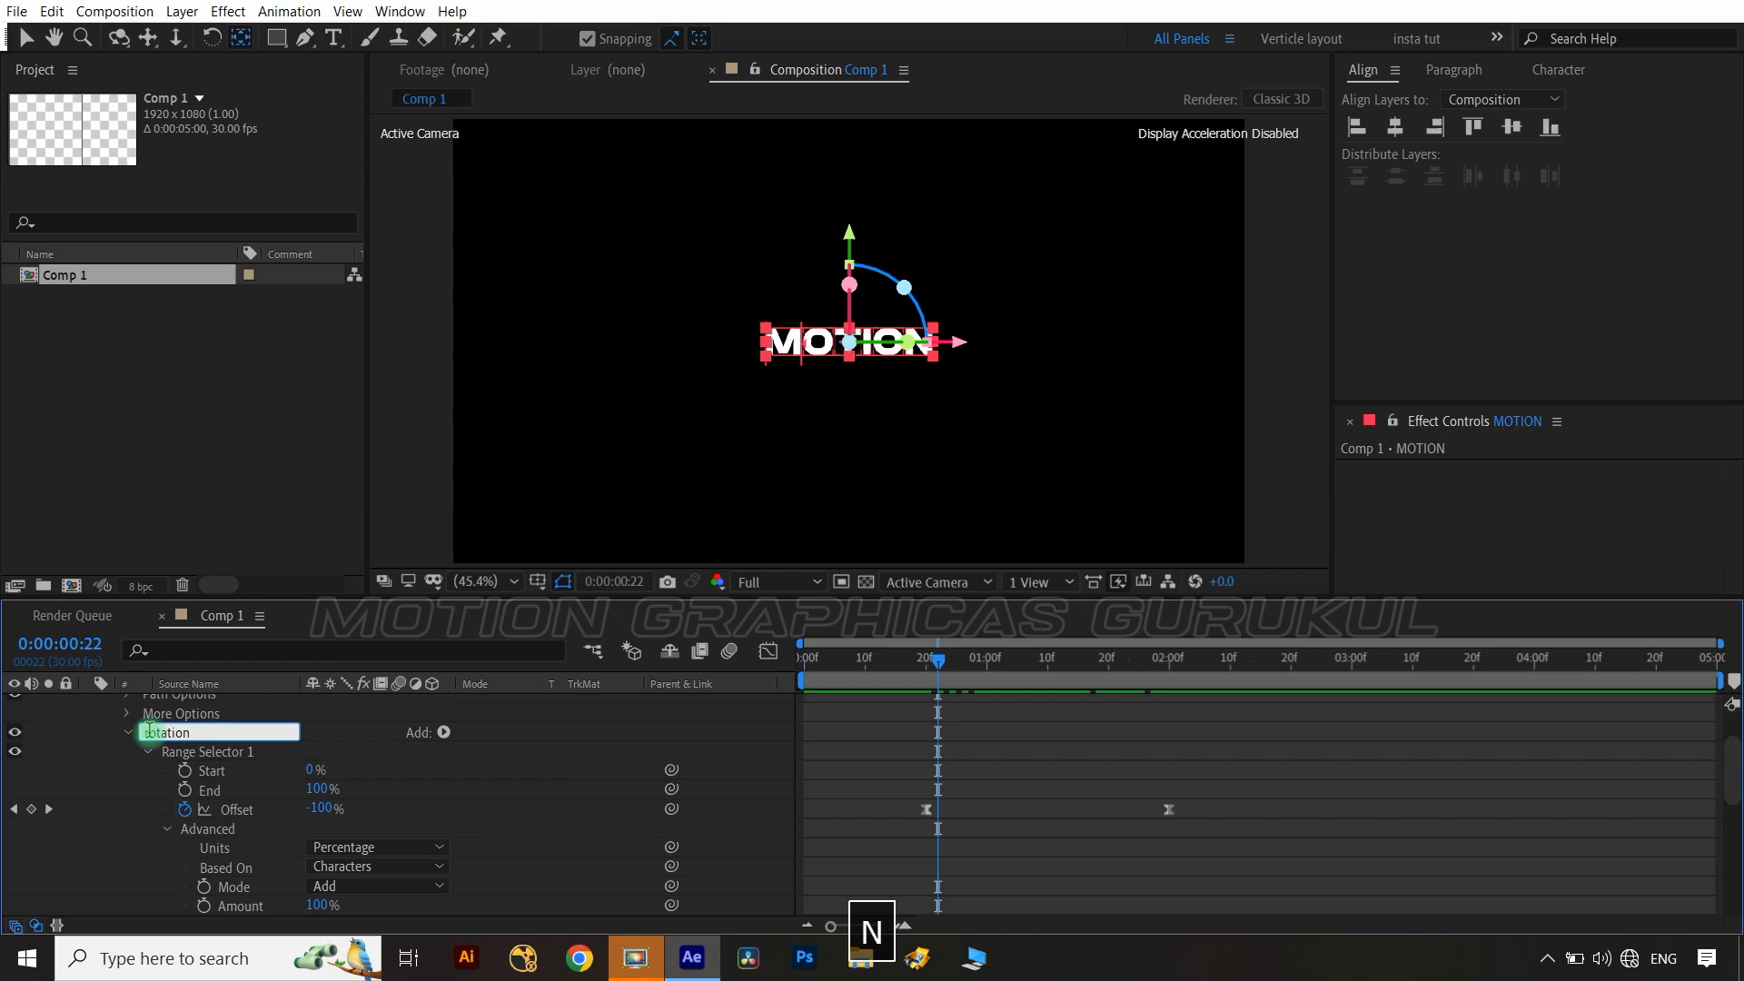
left_click(444, 730)
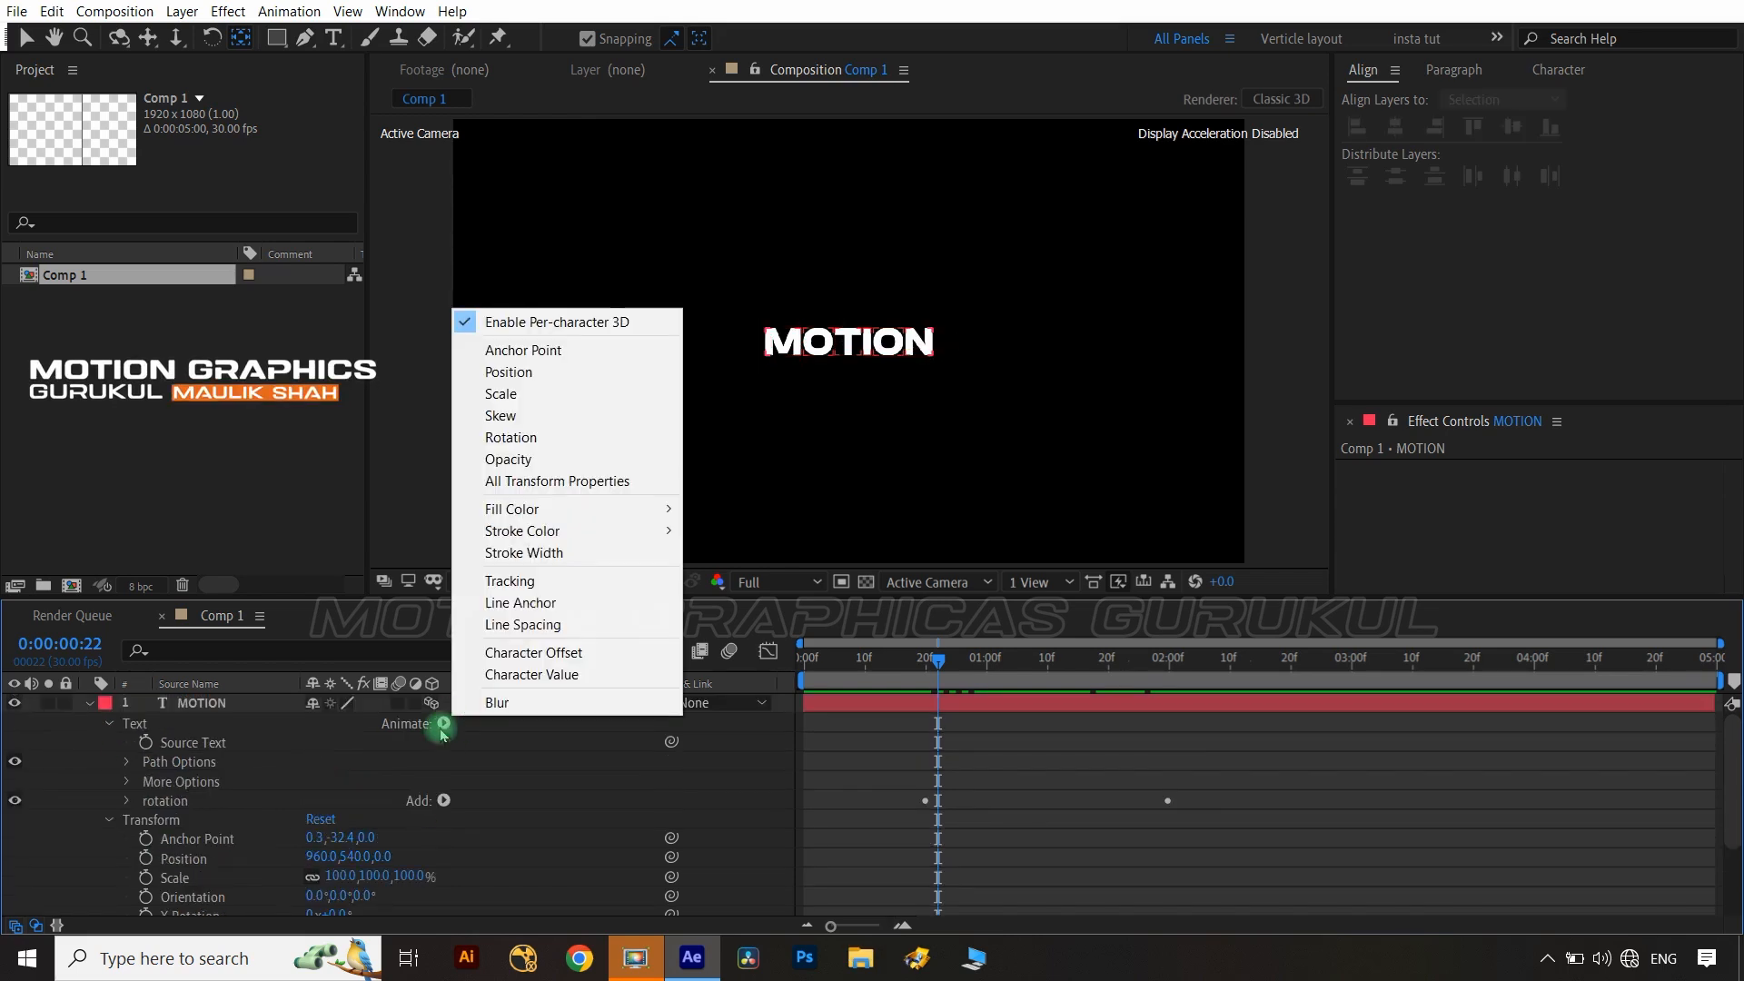
mouse_move(545, 580)
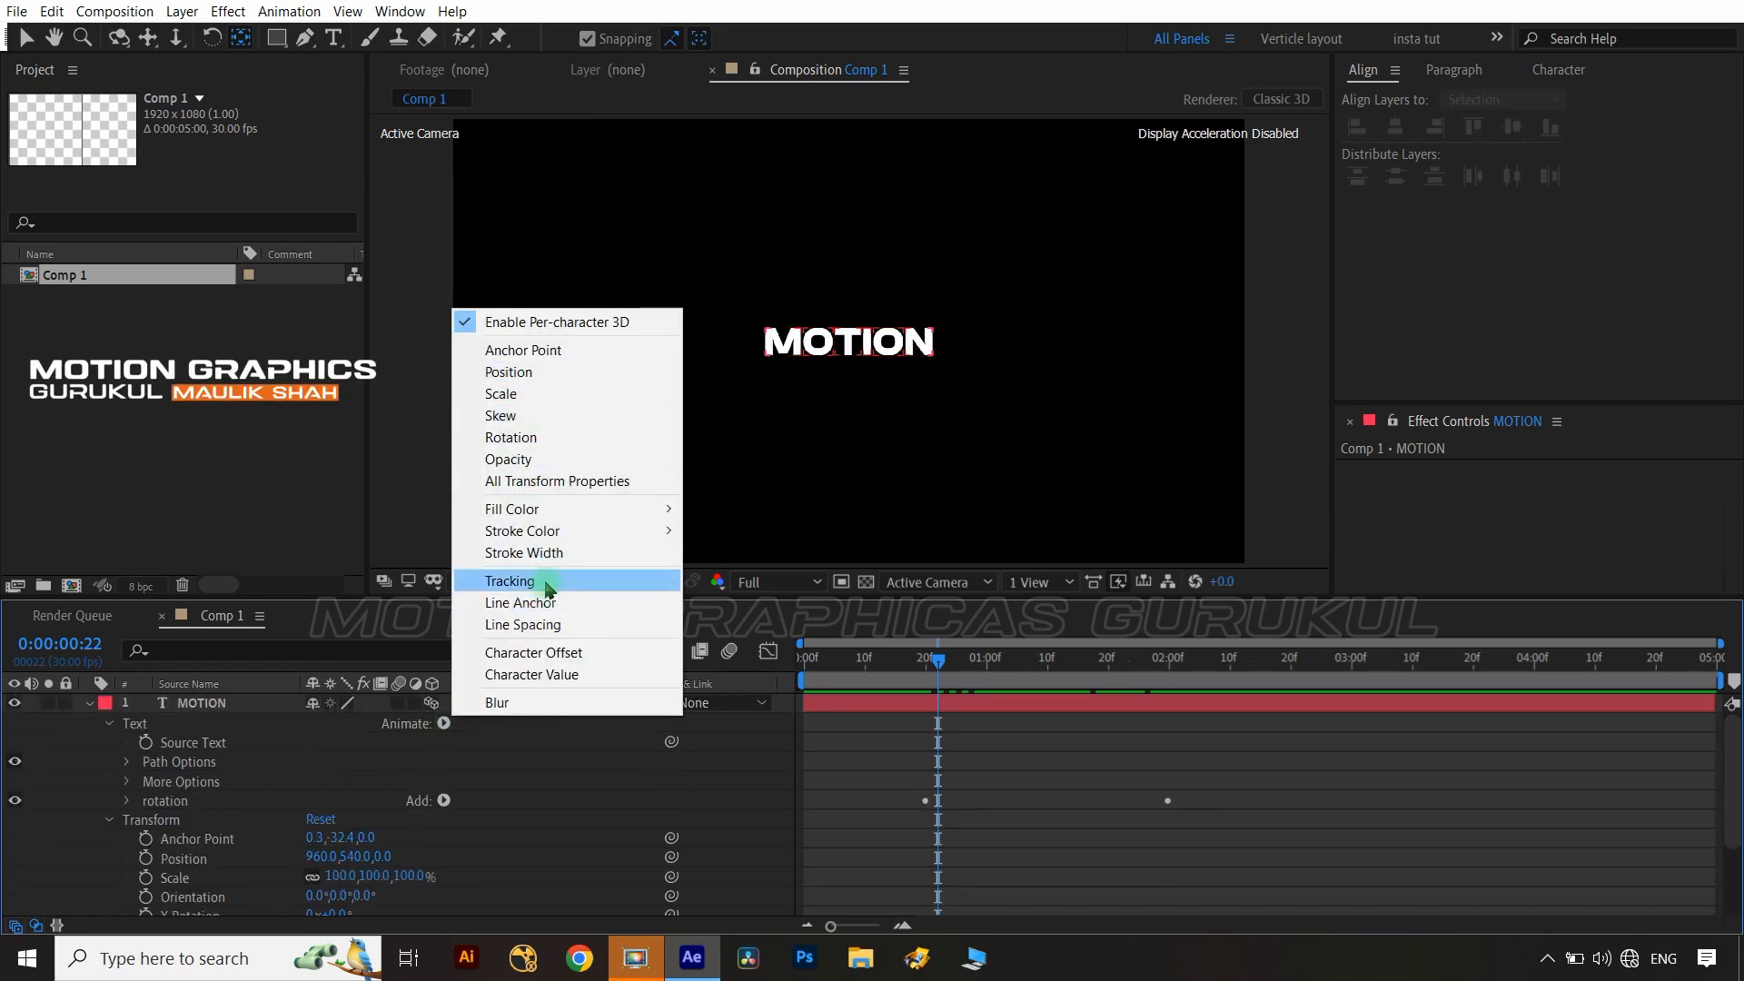
left_click(508, 580)
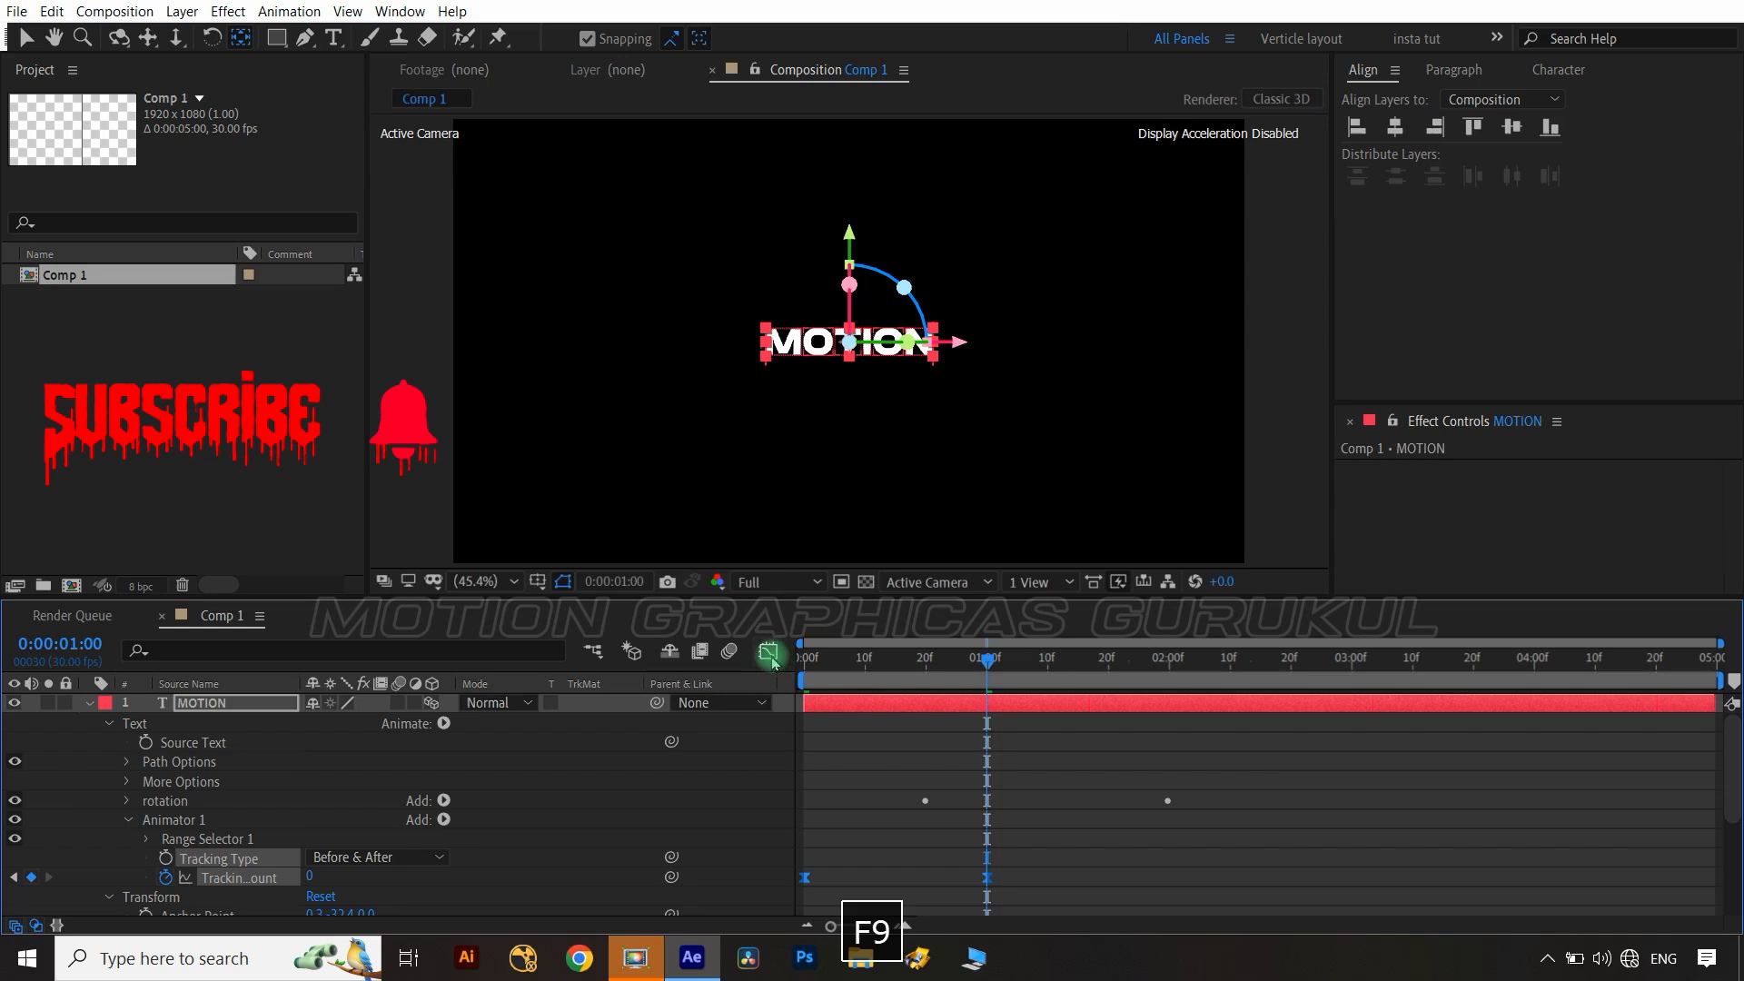
left_click(769, 650)
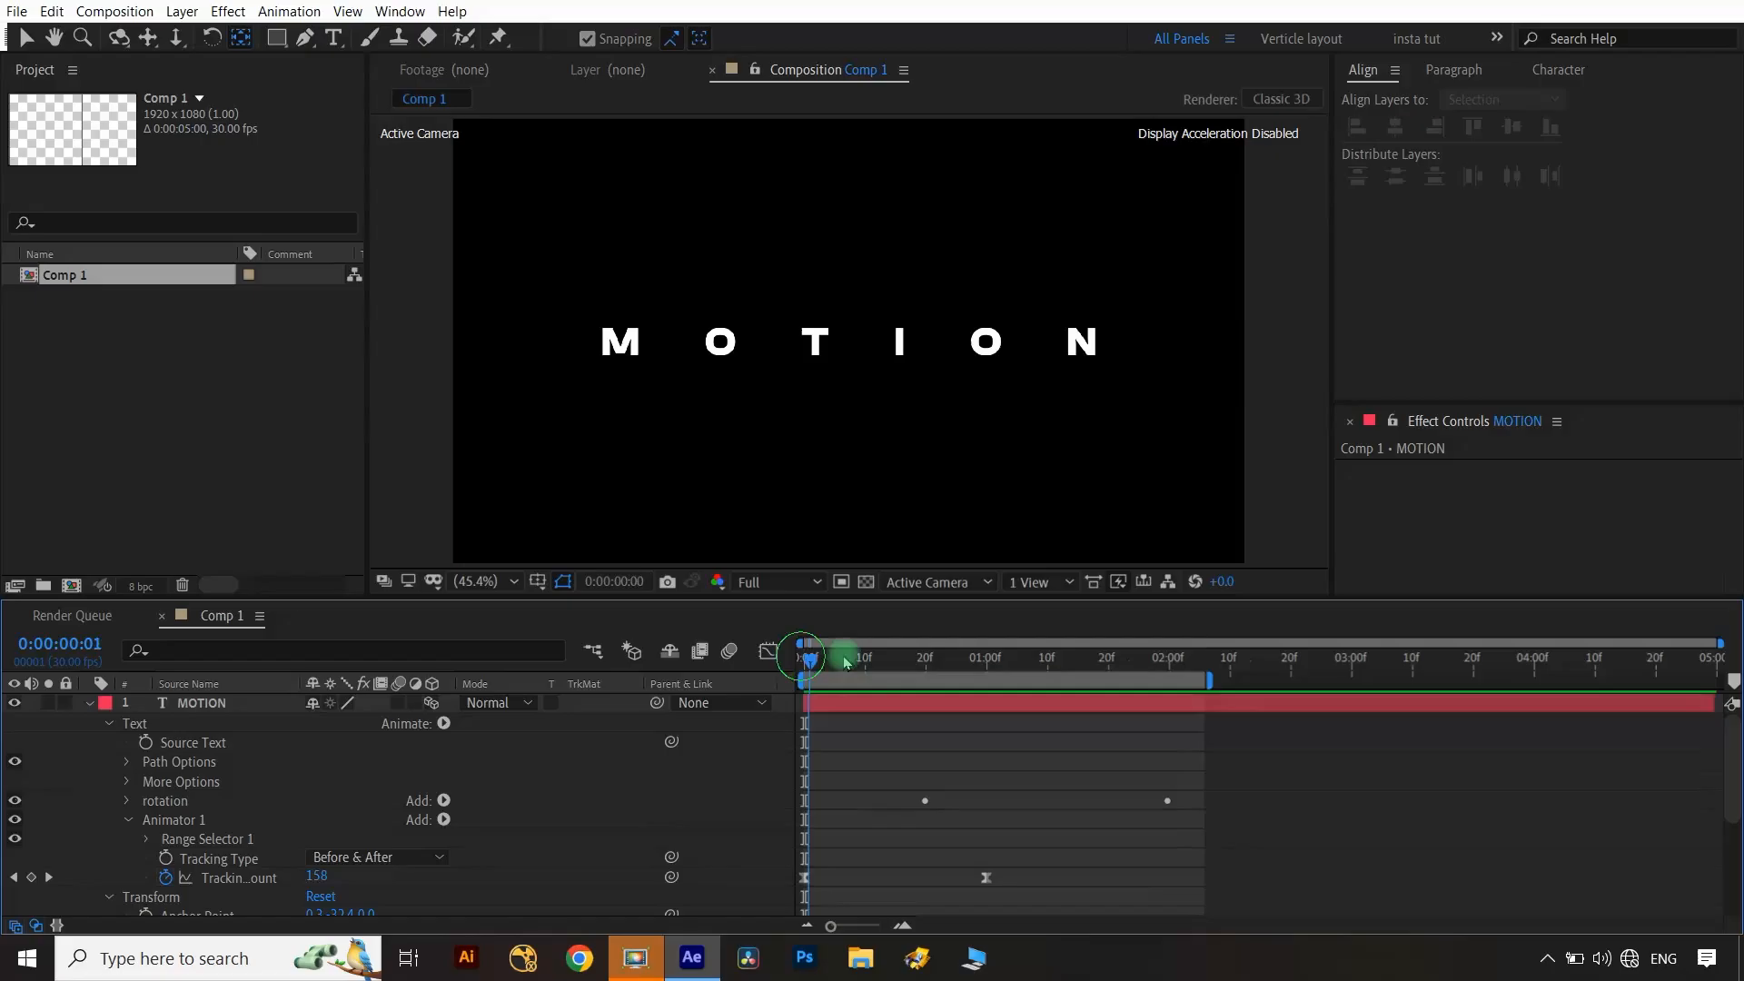
Preview the animation and keyframe Source Text at 1:05 to change the word to DESIGN.
left_click_drag(801, 655, 998, 655)
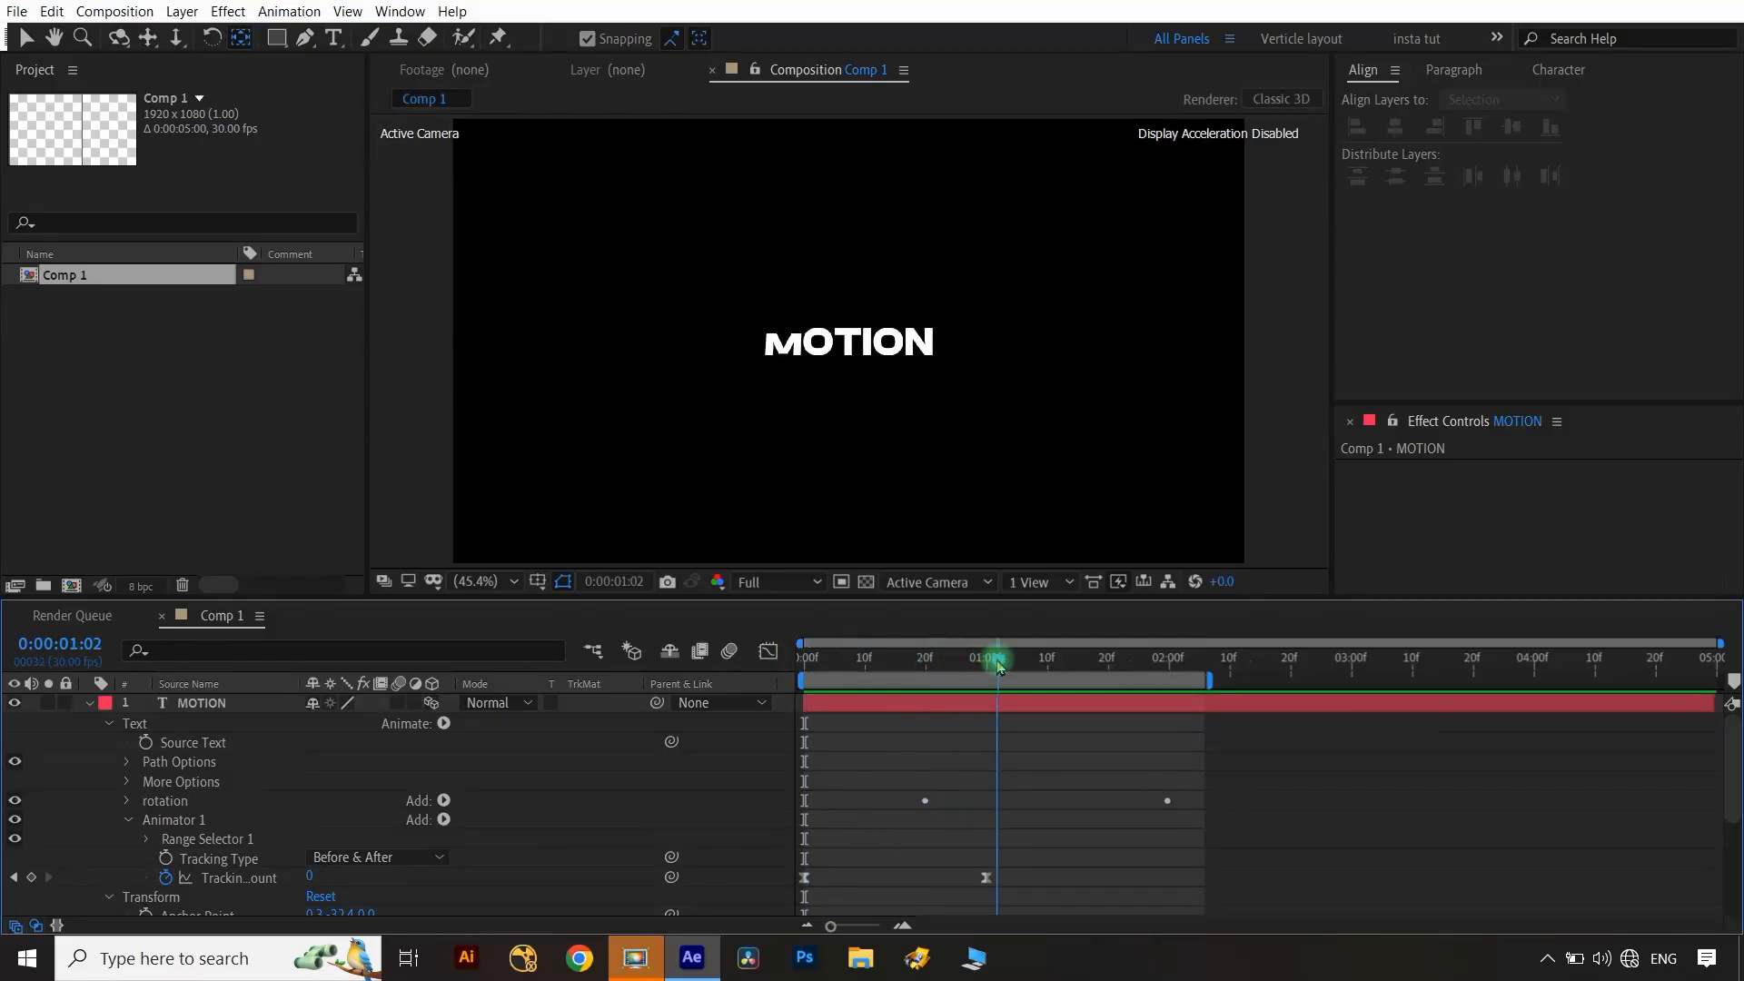
left_click_drag(998, 660, 1014, 659)
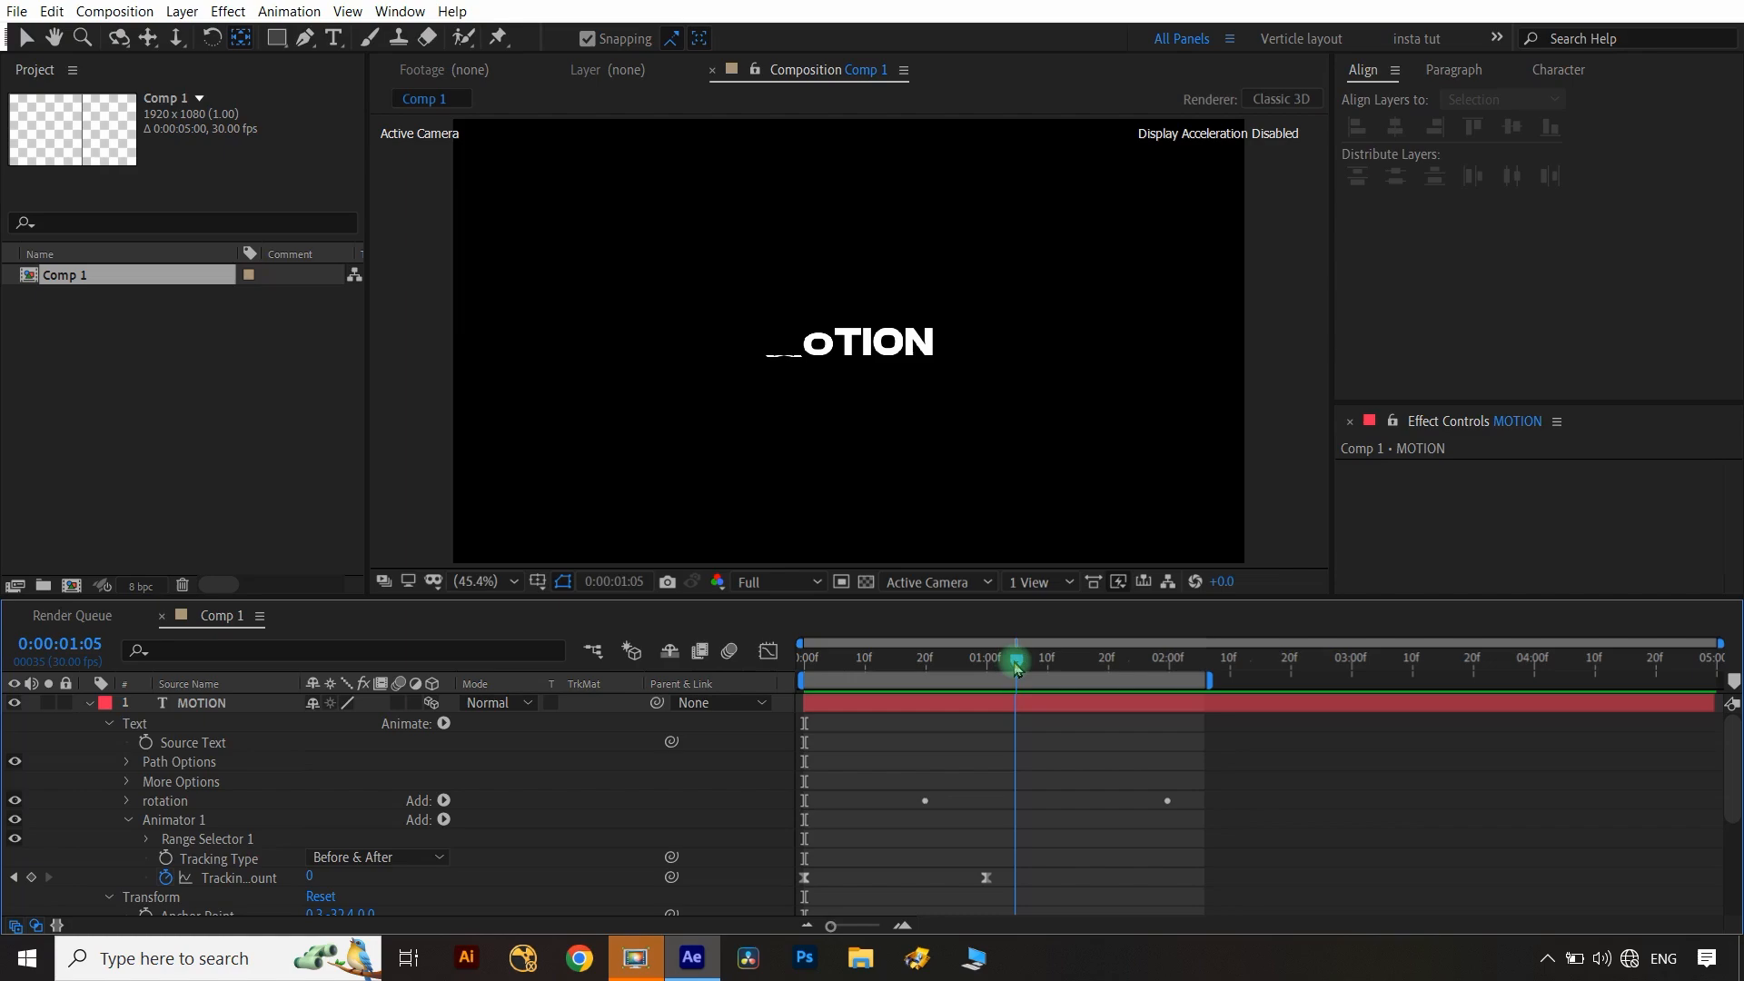
left_click(203, 702)
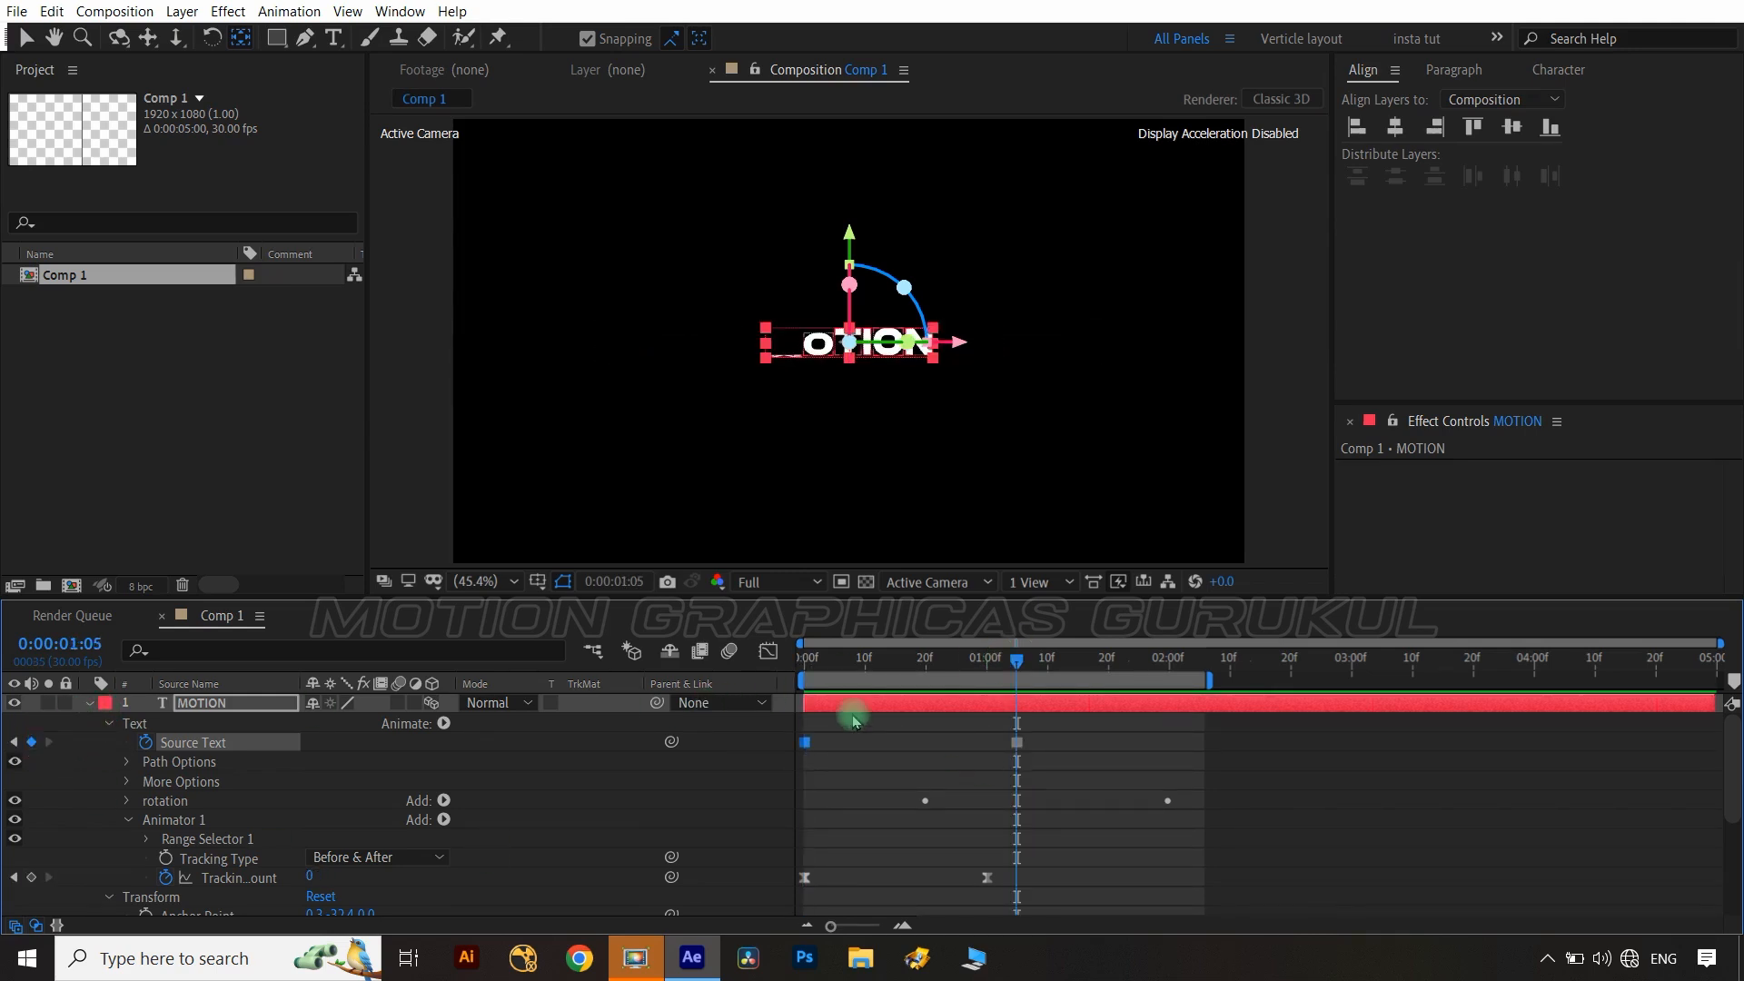
left_click(332, 37)
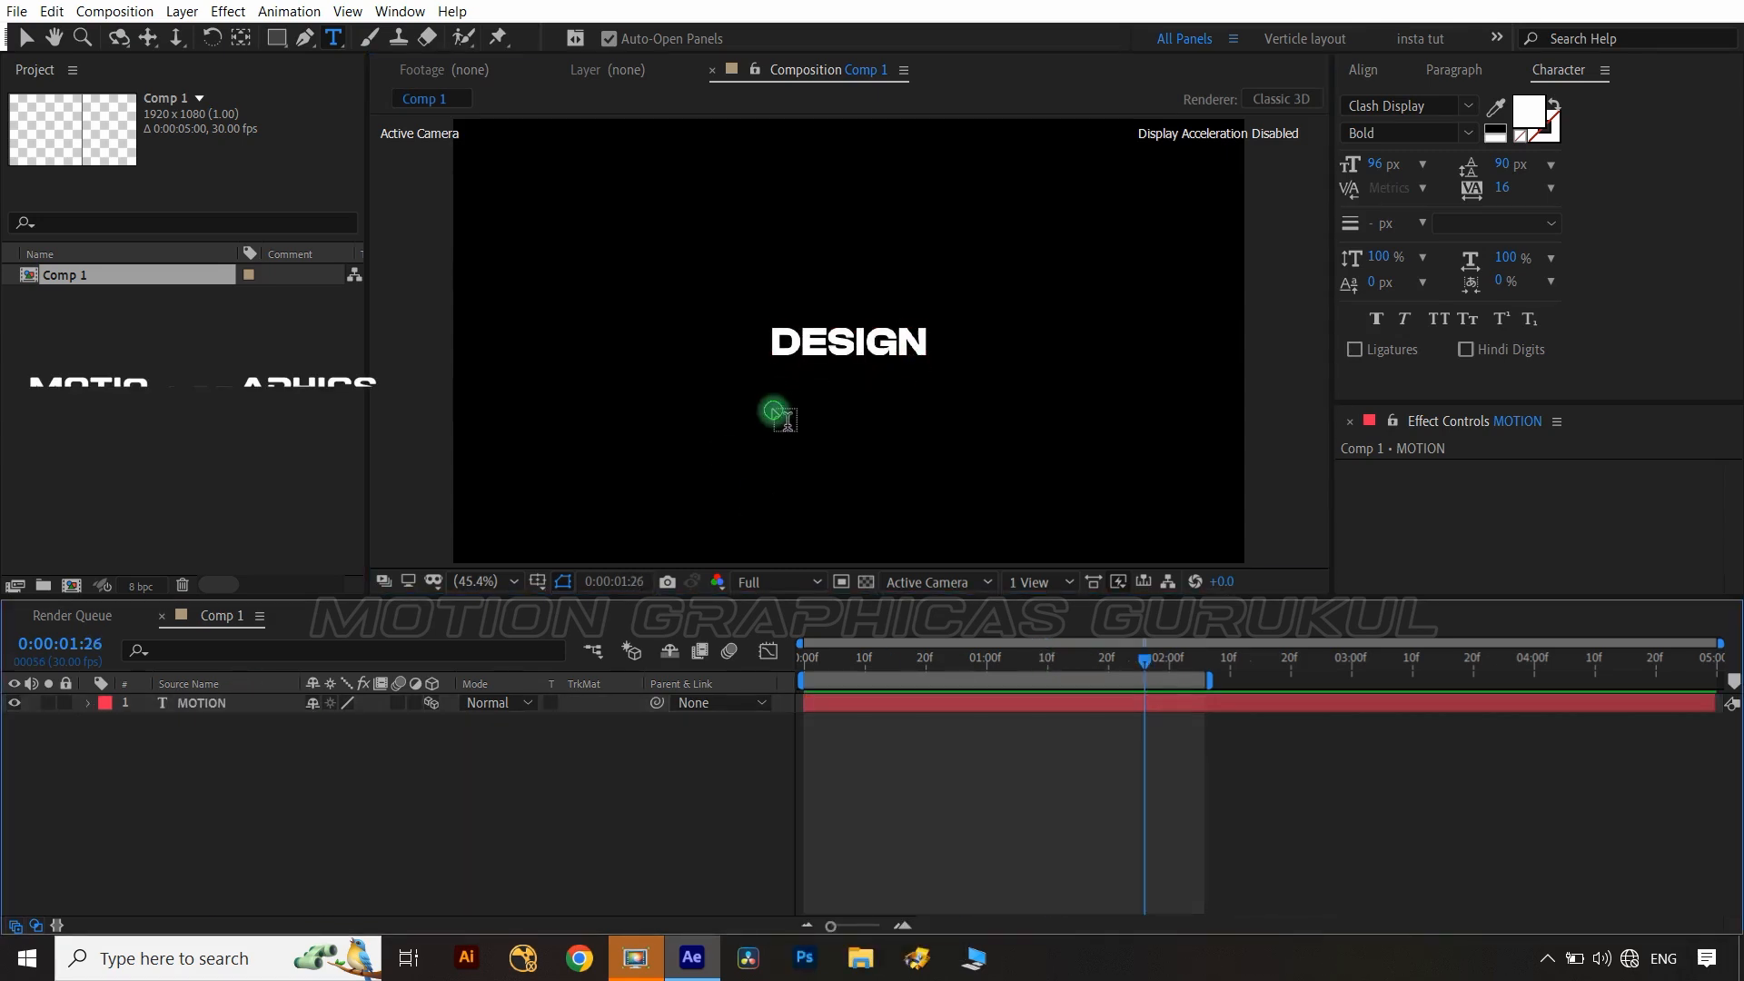
Keyframe MOTION's Z Position from -706 to 0 over 2 seconds and duplicate it as 3D MOTION 2.
type("MOTION 2")
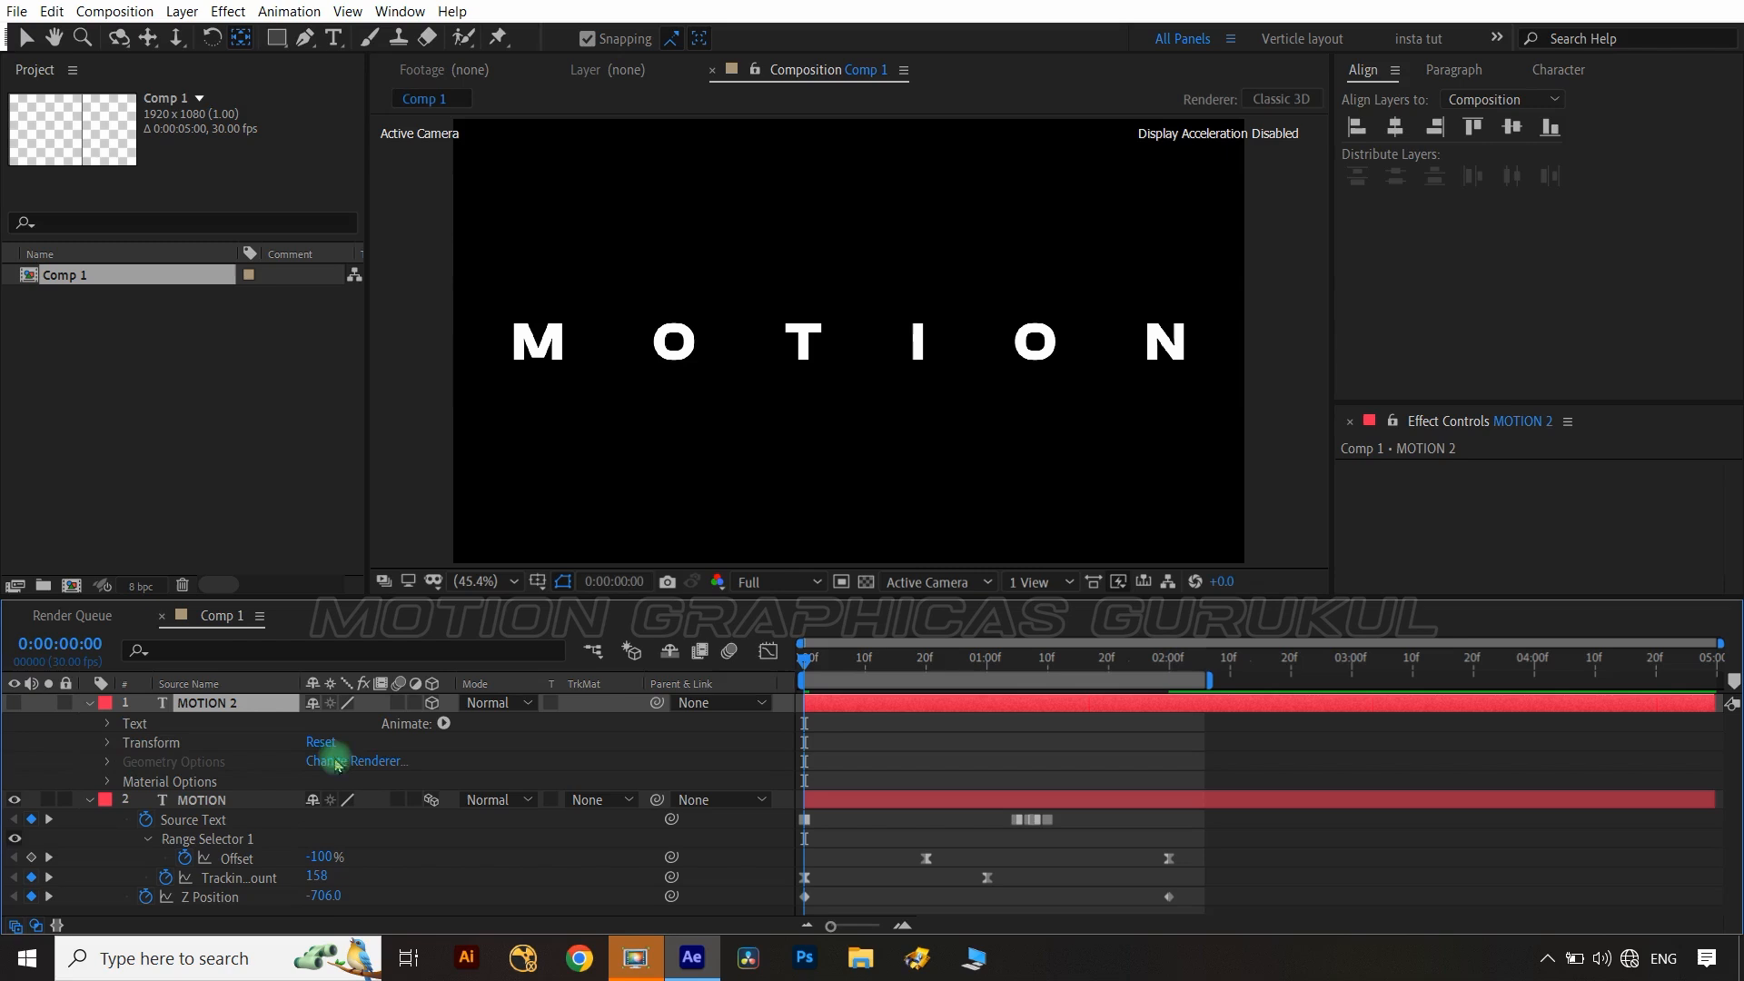
Separate MOTION 2's position dimensions, set Y Position to 460, and keyframe Z Position.
left_click(444, 723)
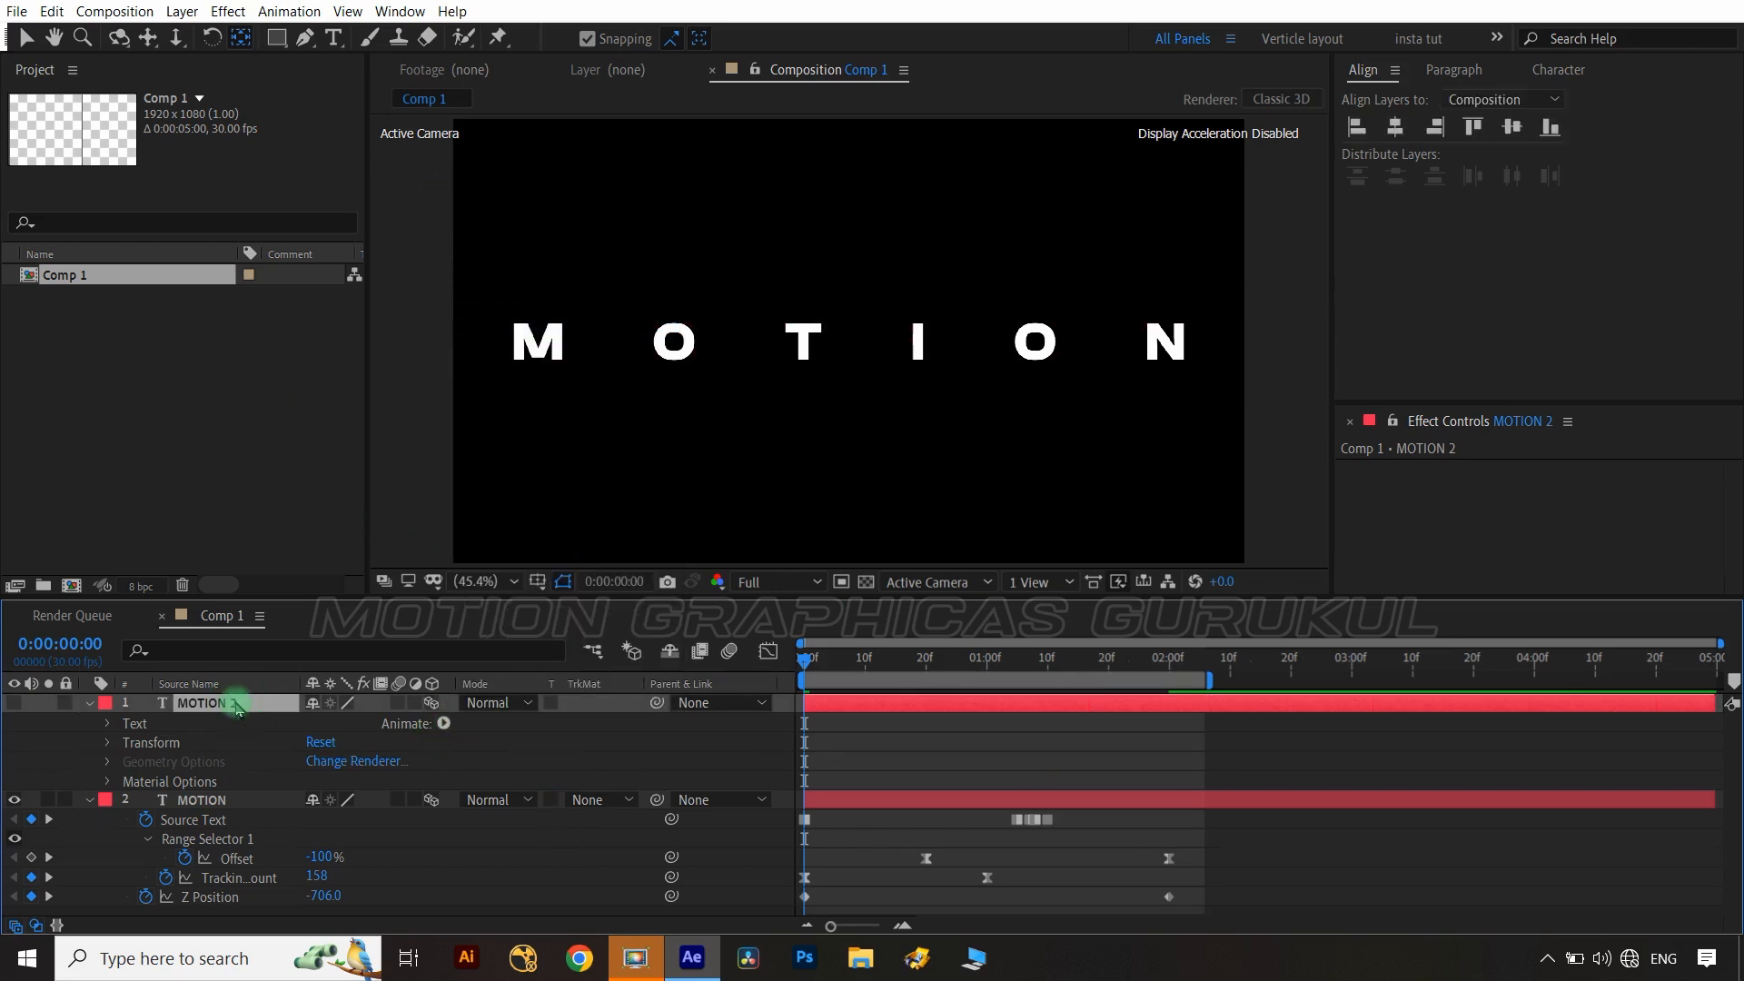
right_click(181, 723)
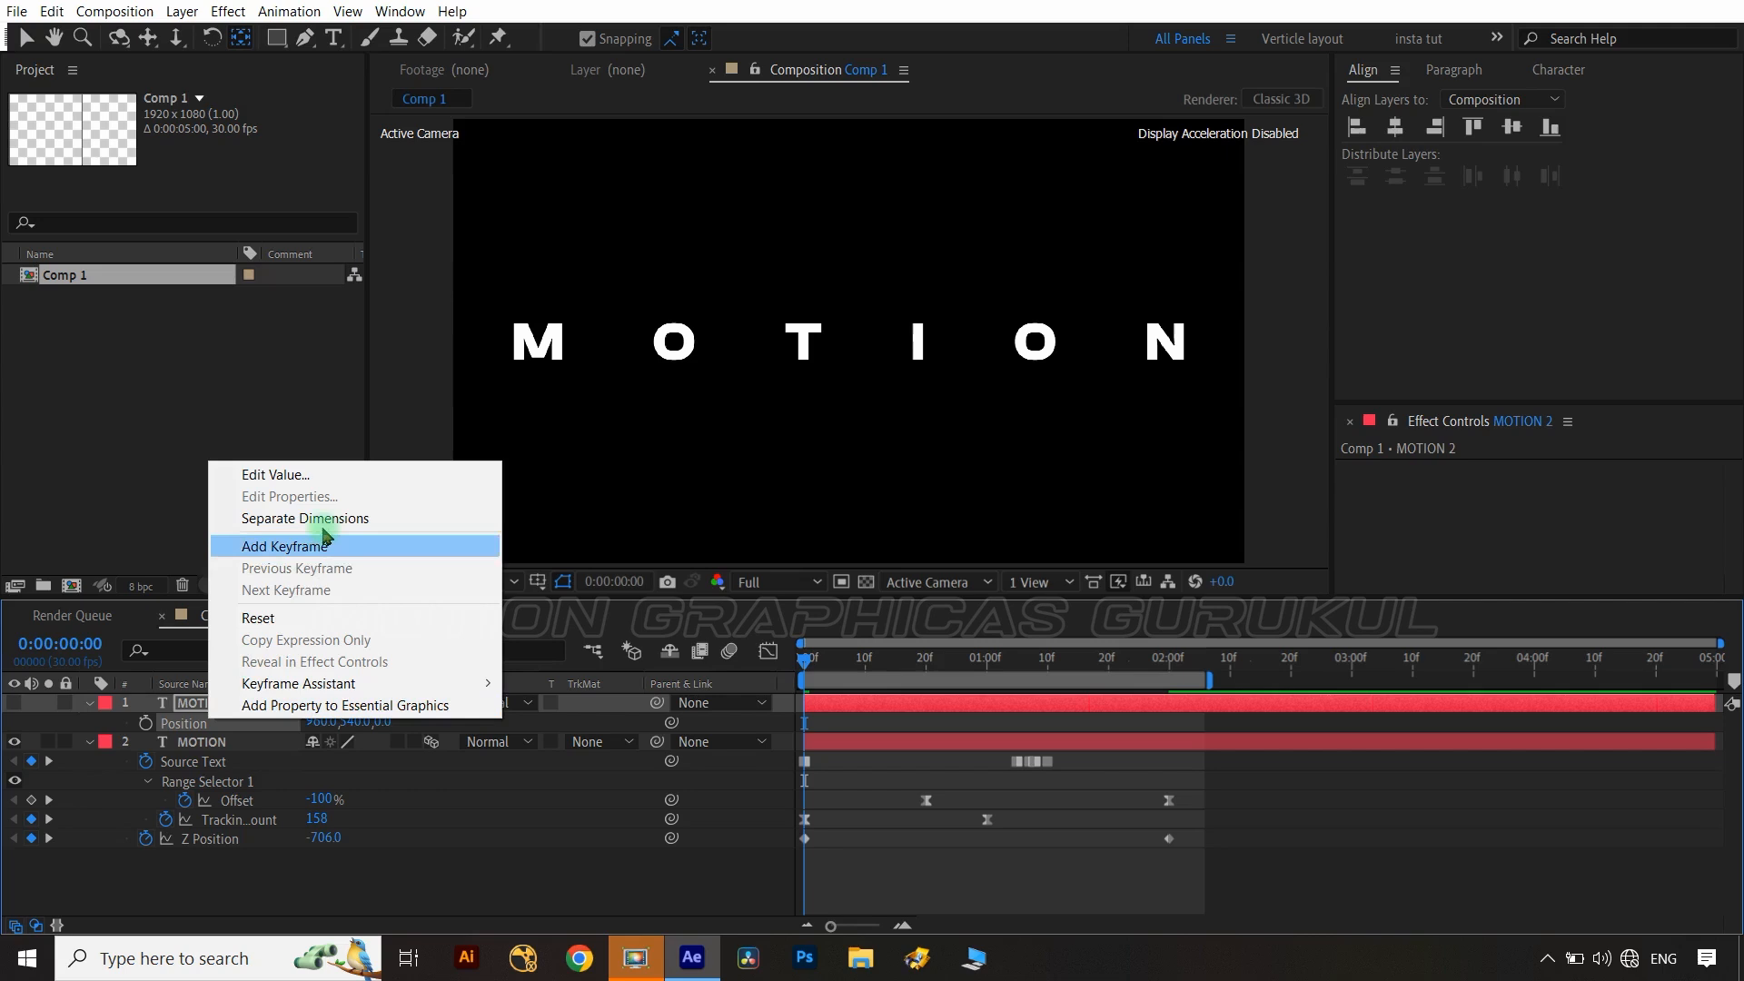
left_click(305, 519)
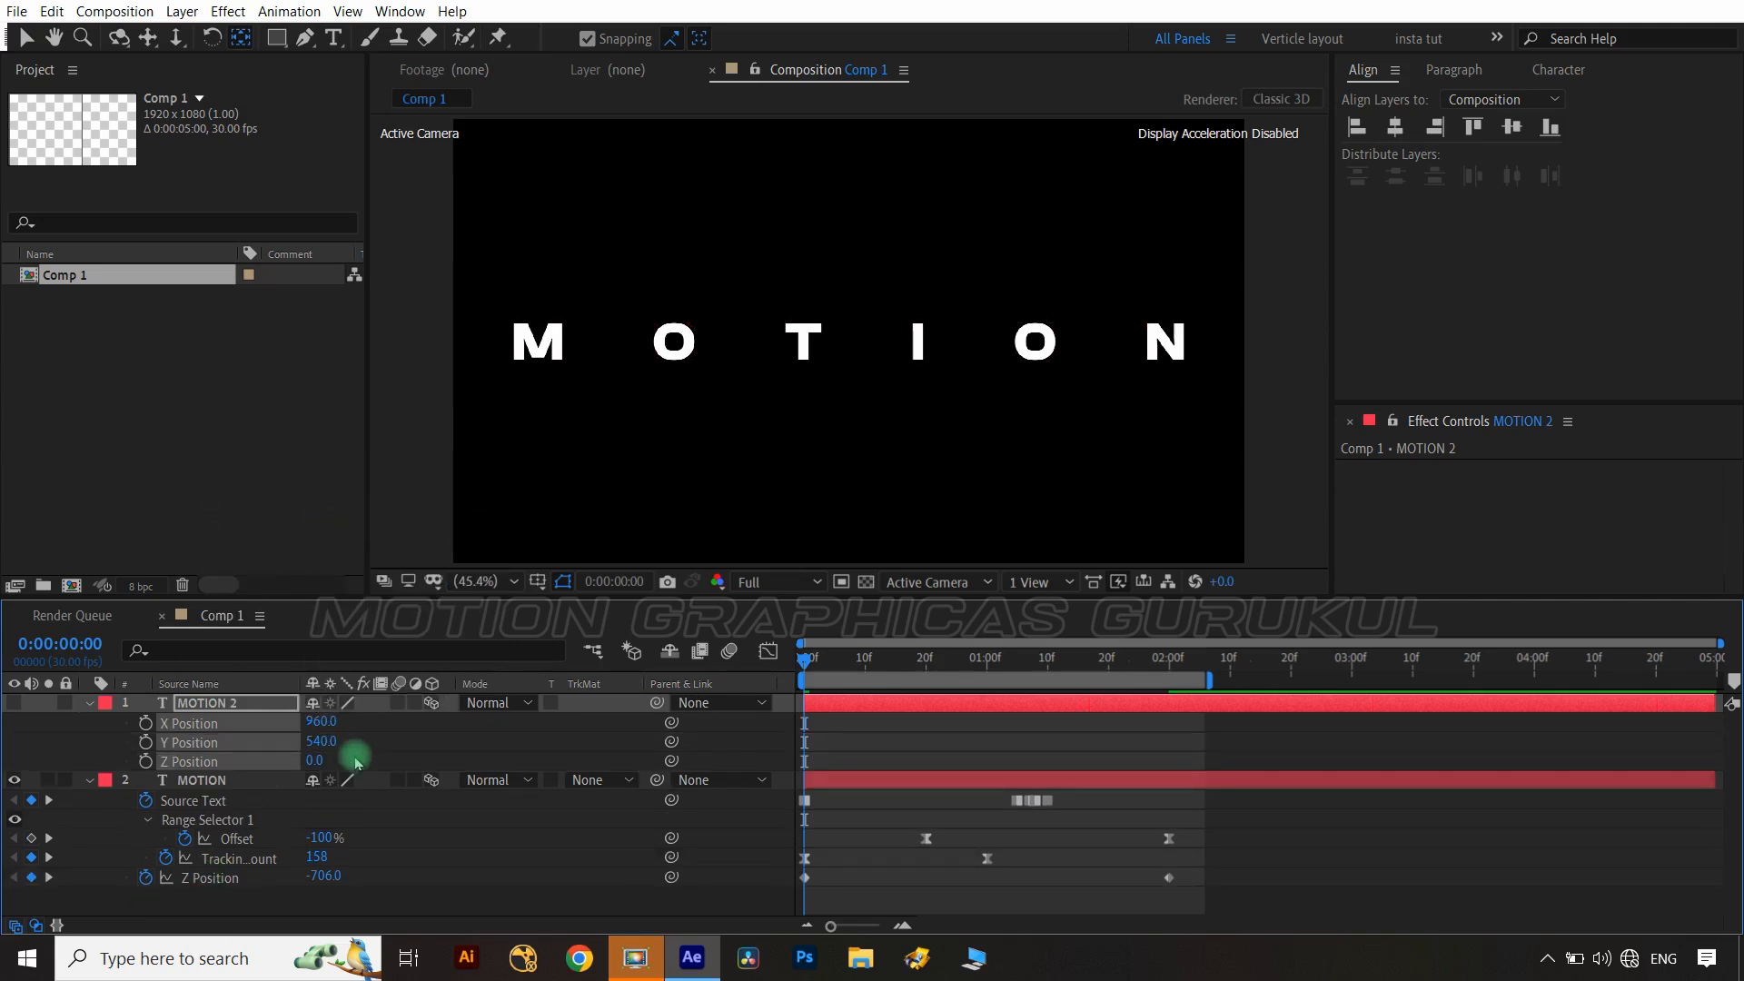
left_click(200, 779)
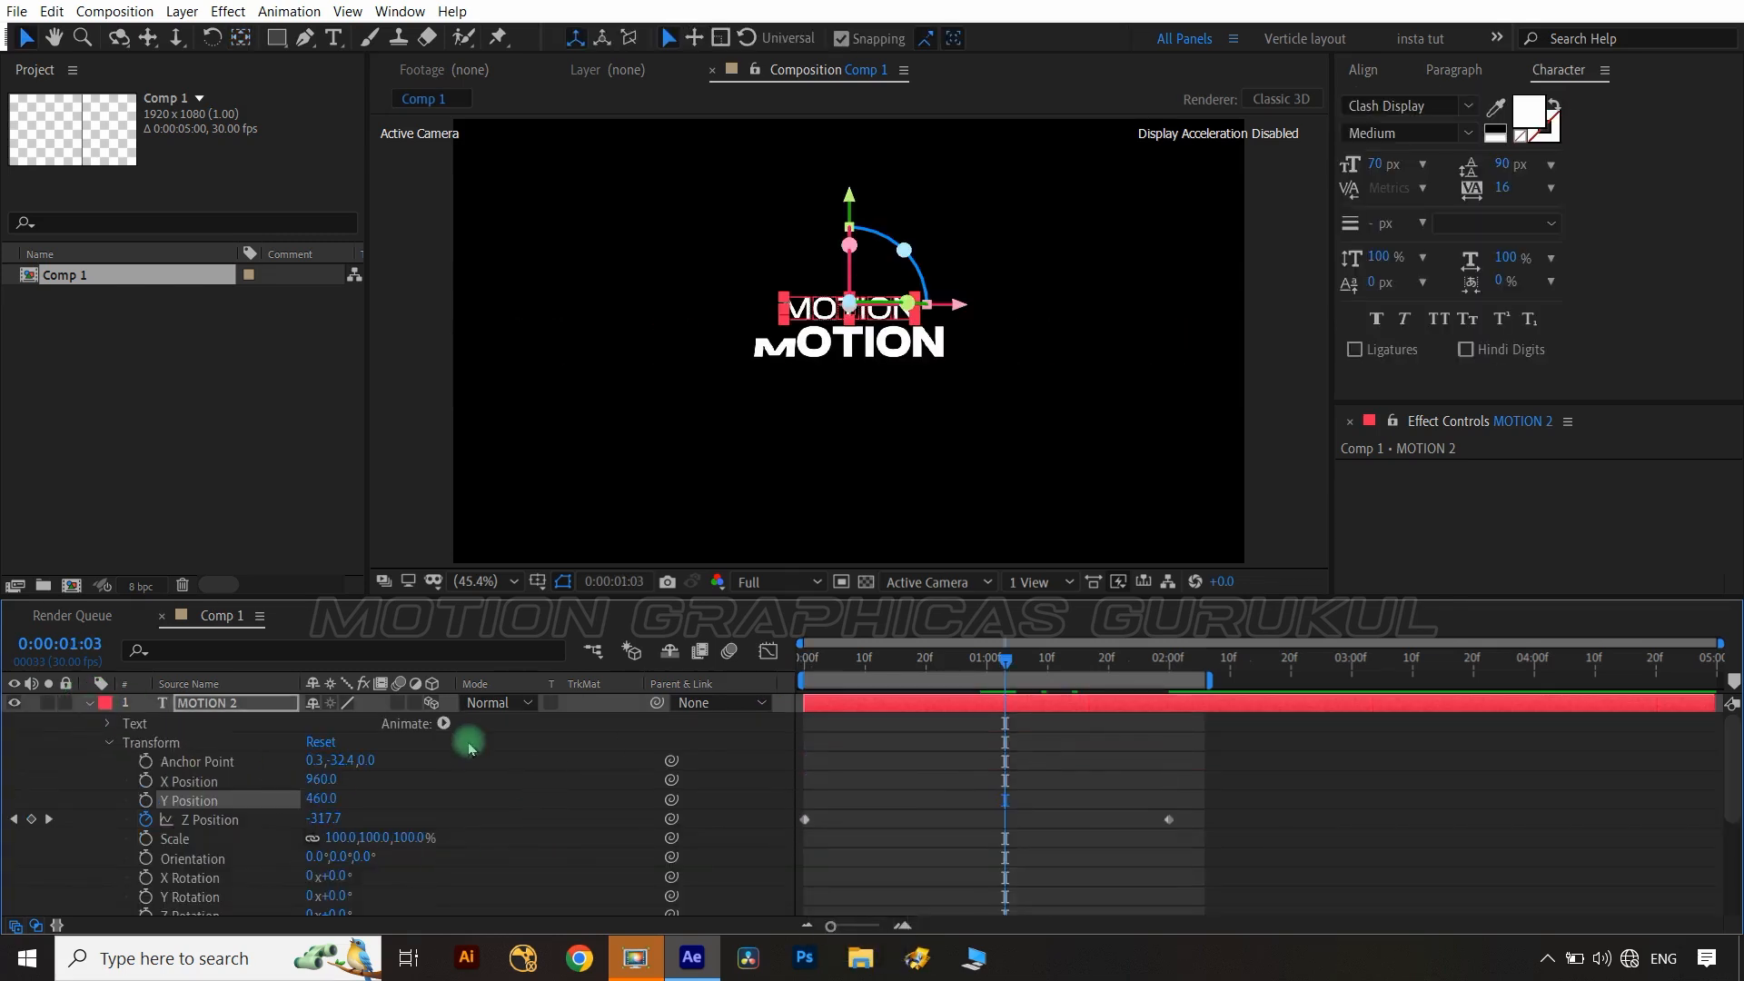
Add a position animator to MOTION 2, keyframe its range Offset, and ease the speed curve.
left_click(444, 724)
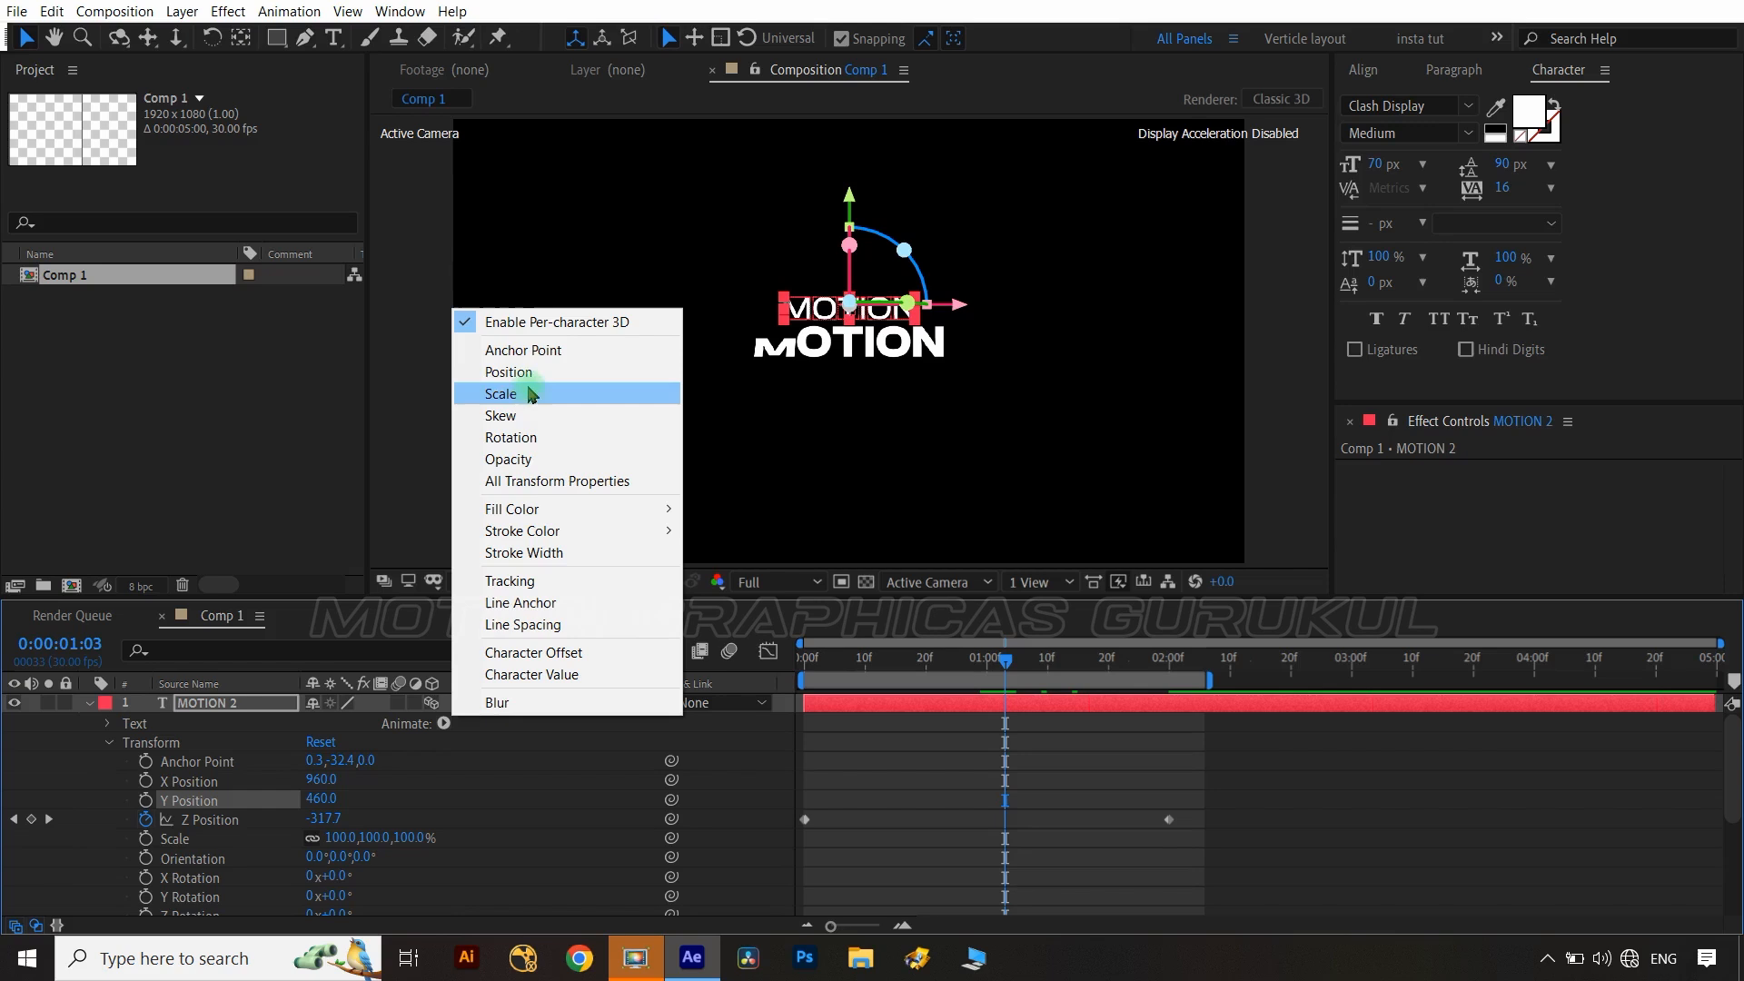
left_click(510, 371)
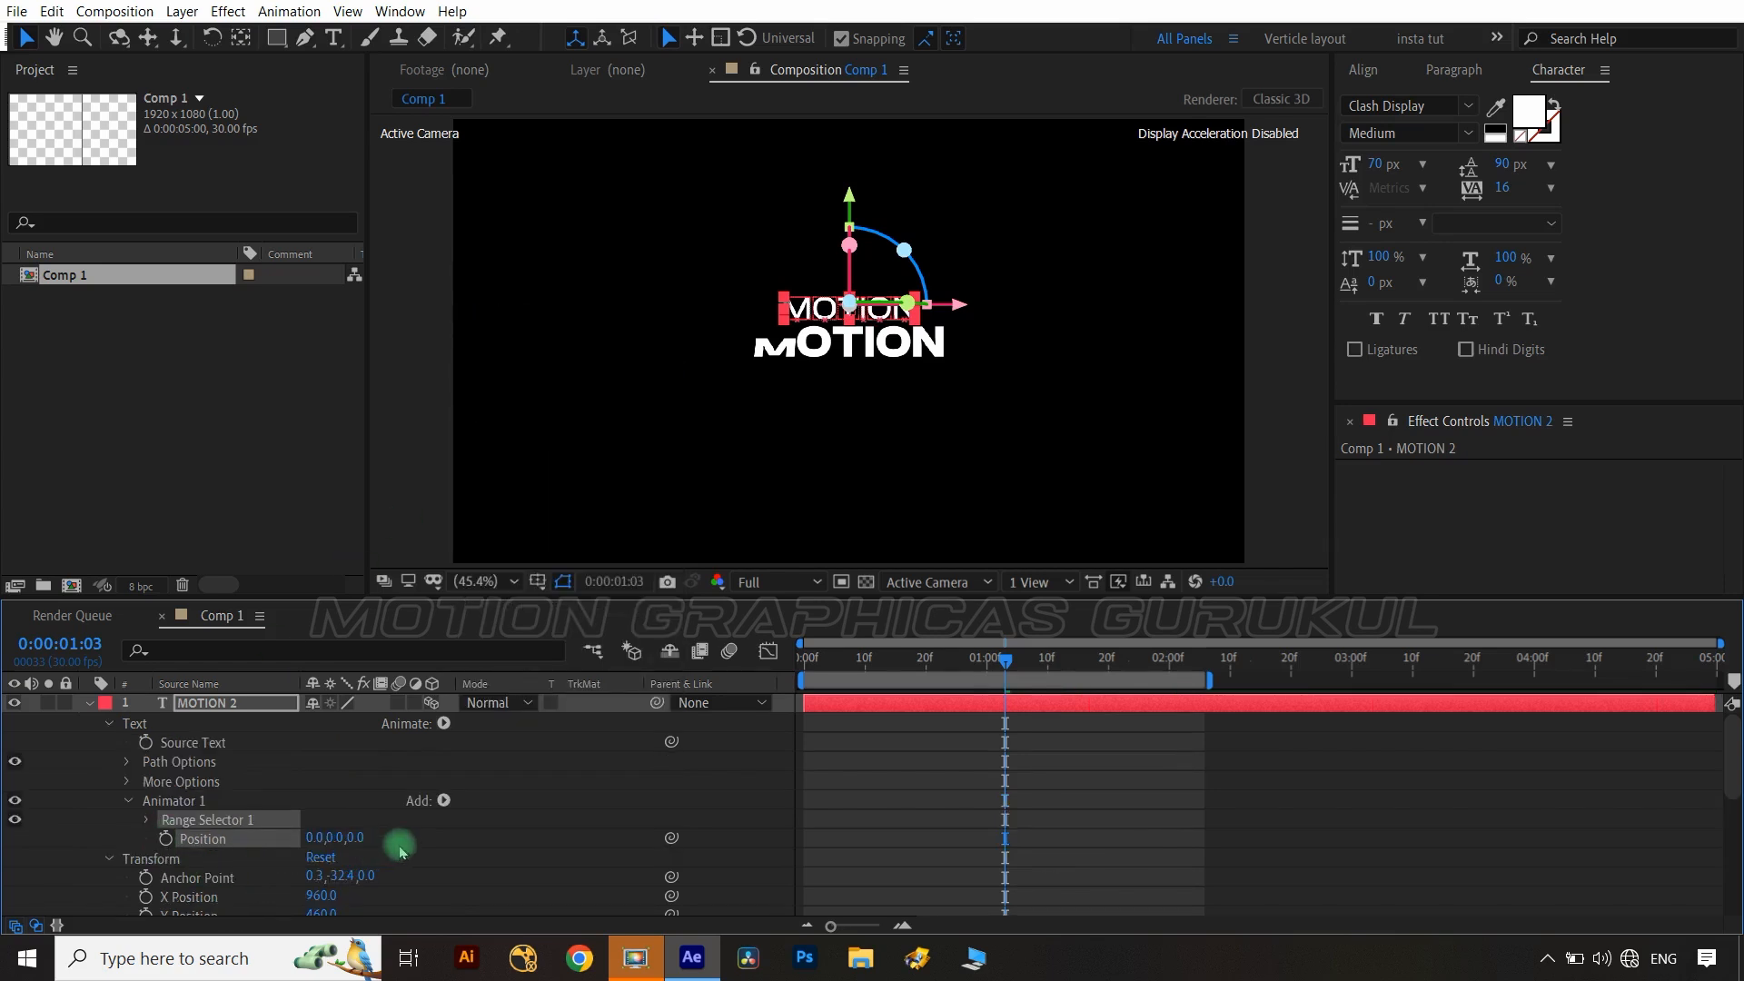
left_click_drag(401, 851, 467, 838)
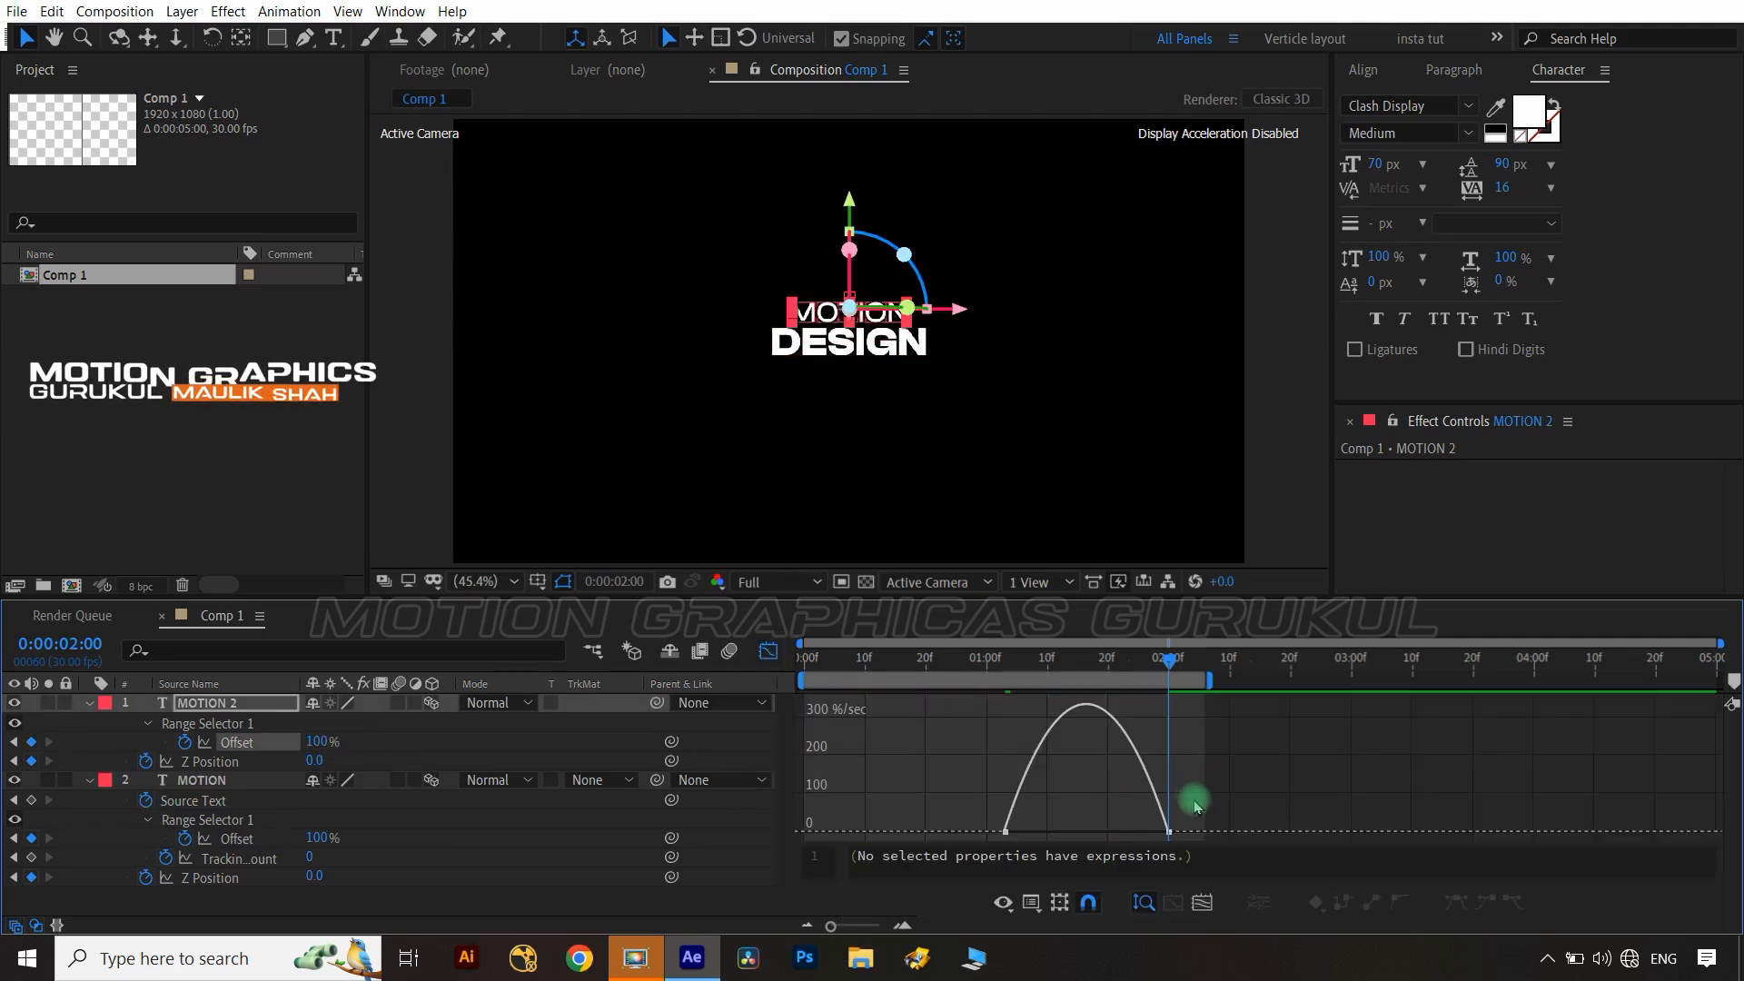
left_click_drag(1193, 796, 1107, 834)
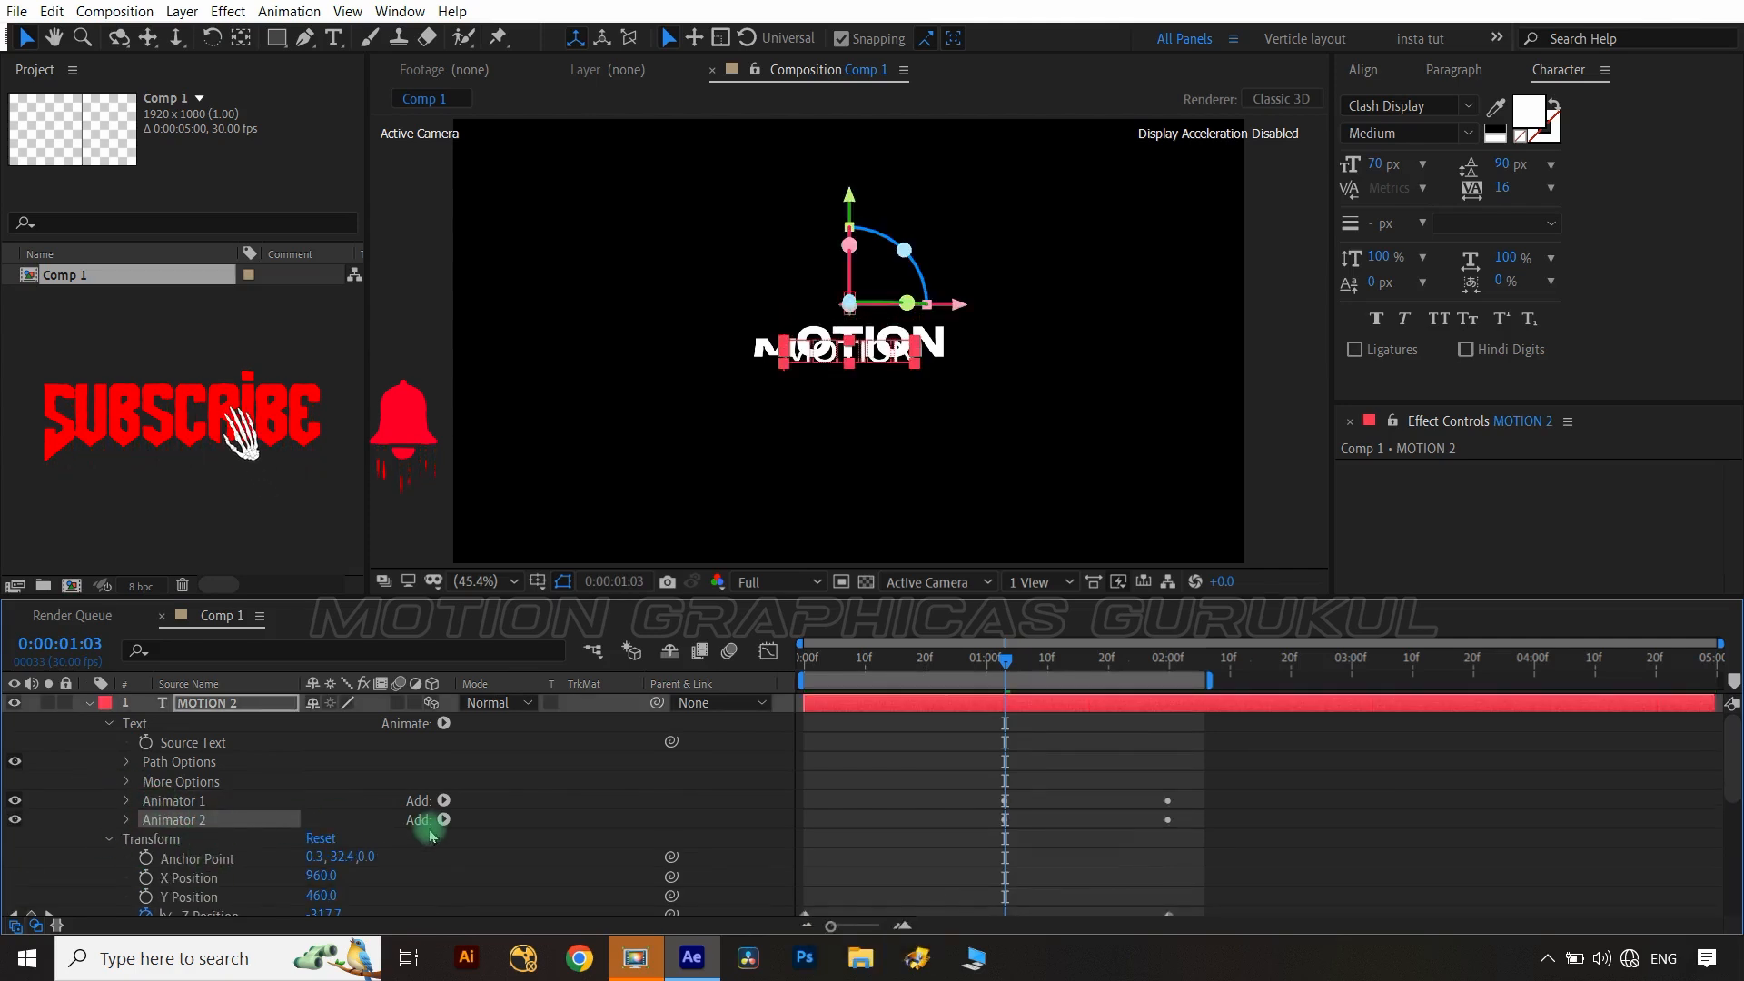
Review both title layers' keyframes, collapse the layers, and bring up the Composition menu.
left_click(442, 821)
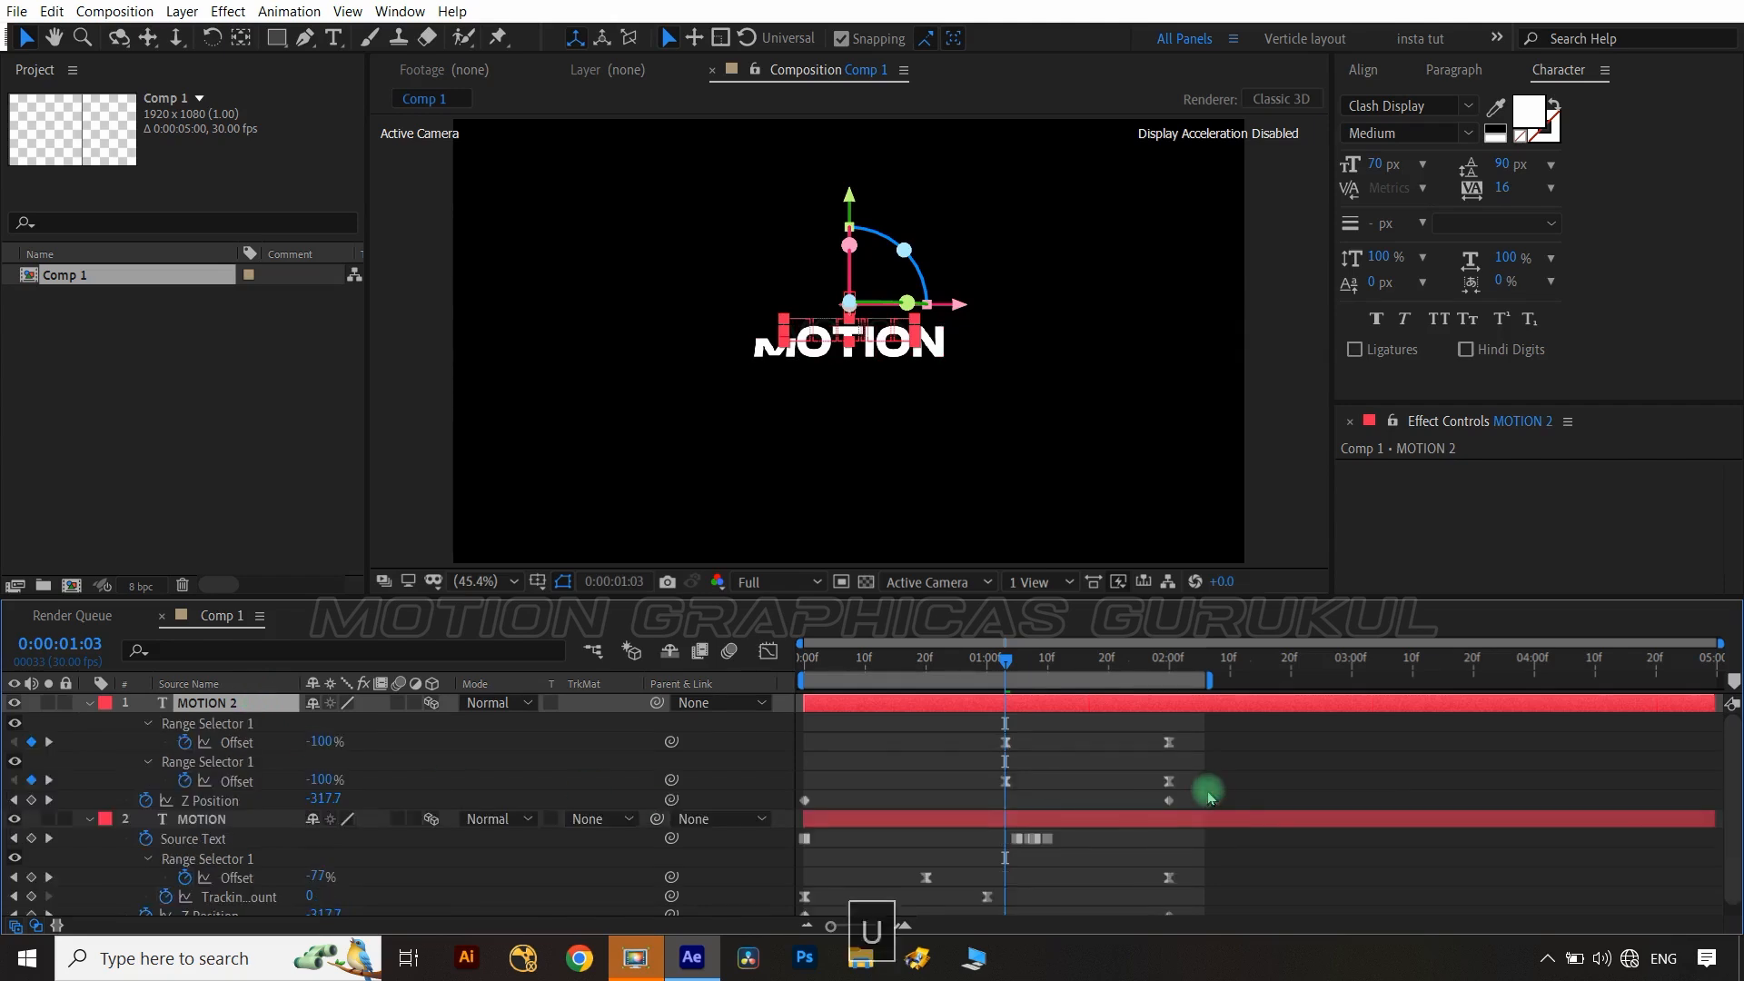
left_click(113, 11)
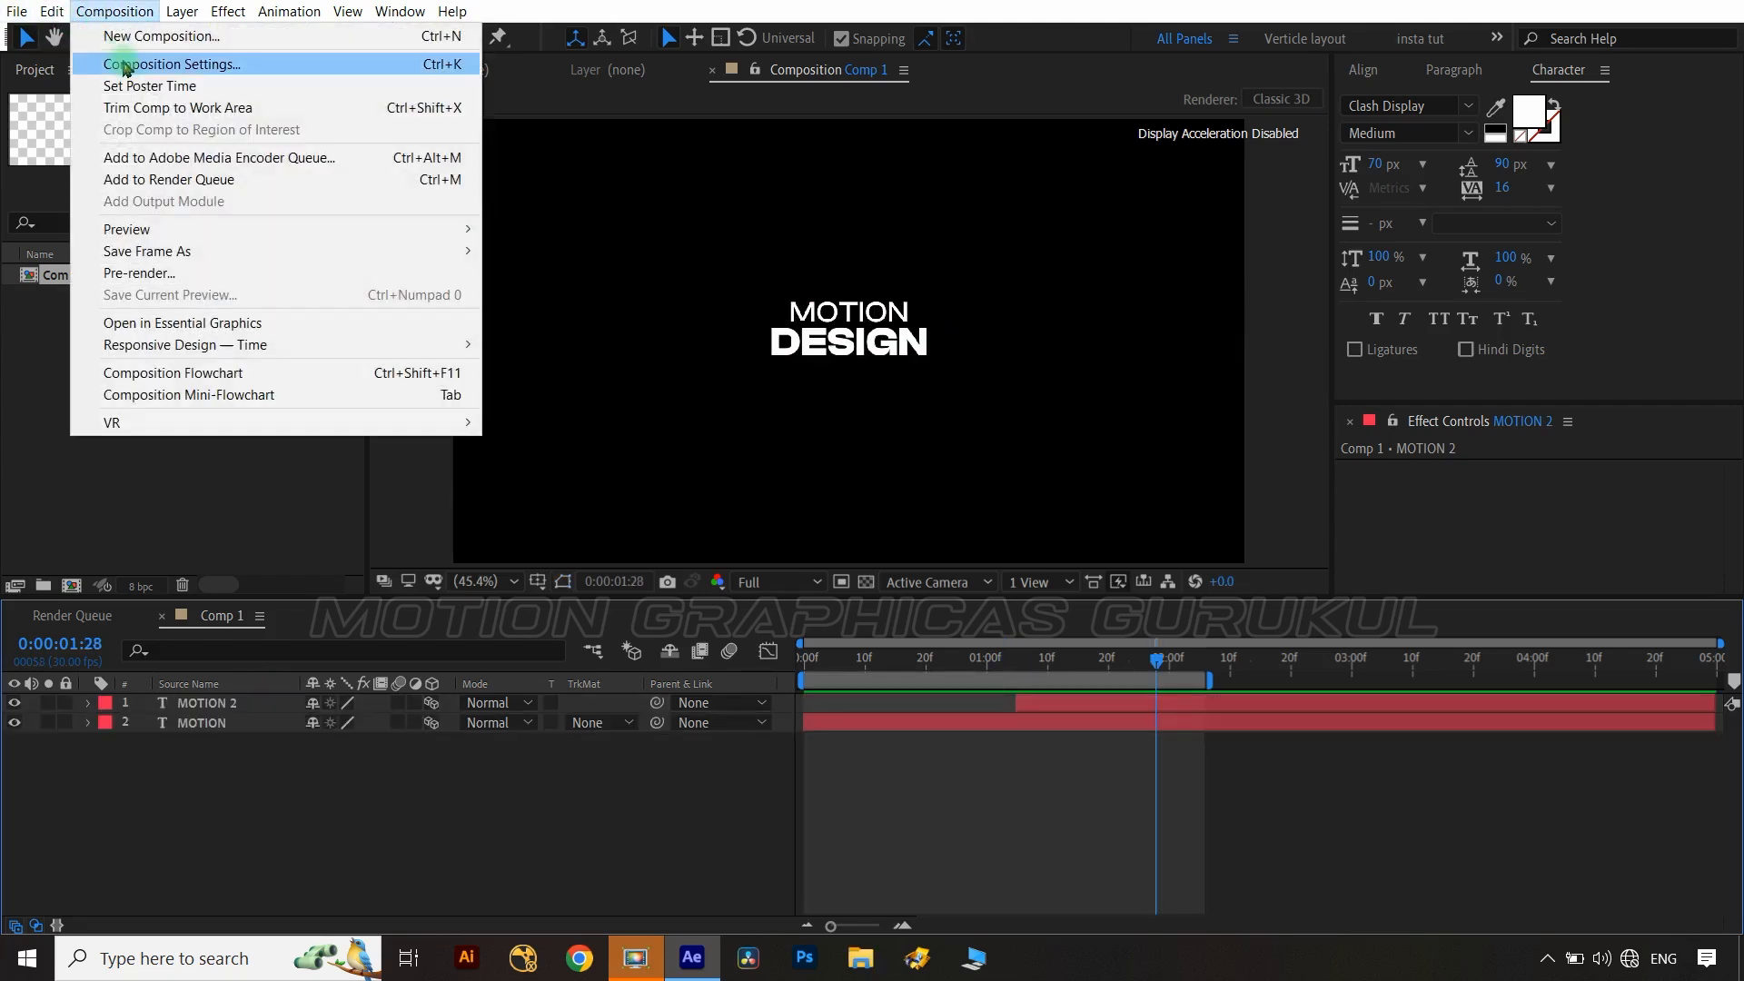
Set the composition's 3D renderer to CINEMA 4D in Composition Settings.
left_click(173, 63)
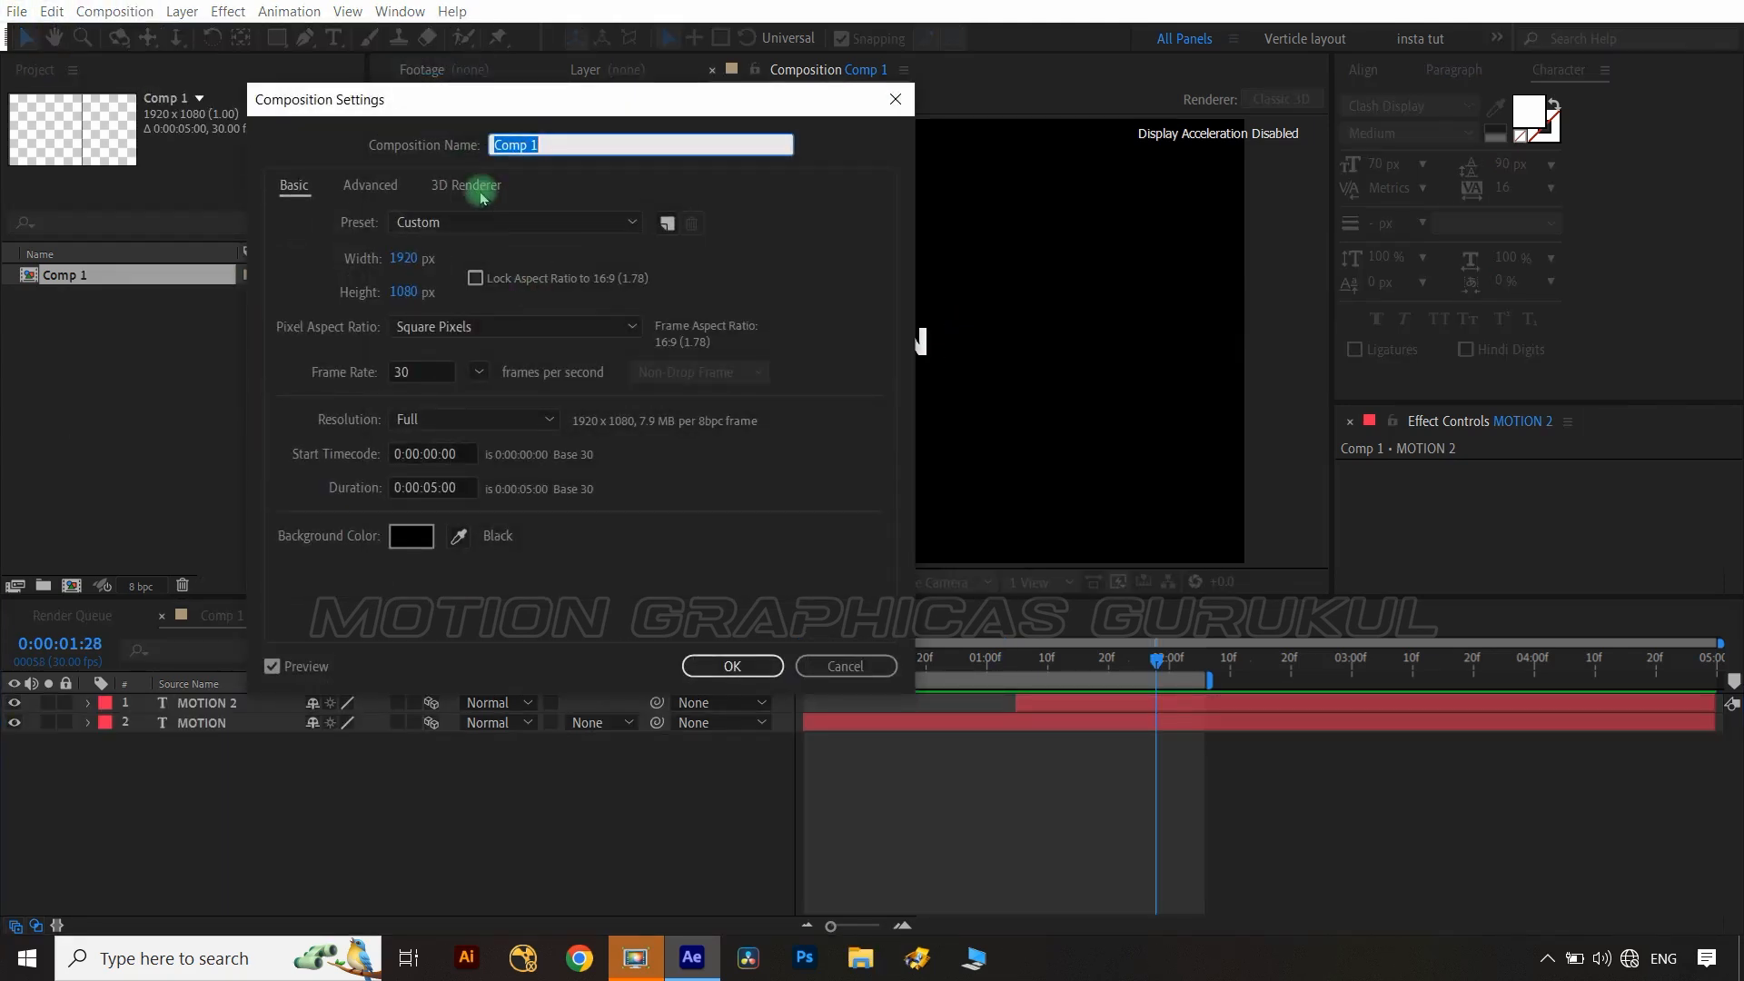
left_click(466, 184)
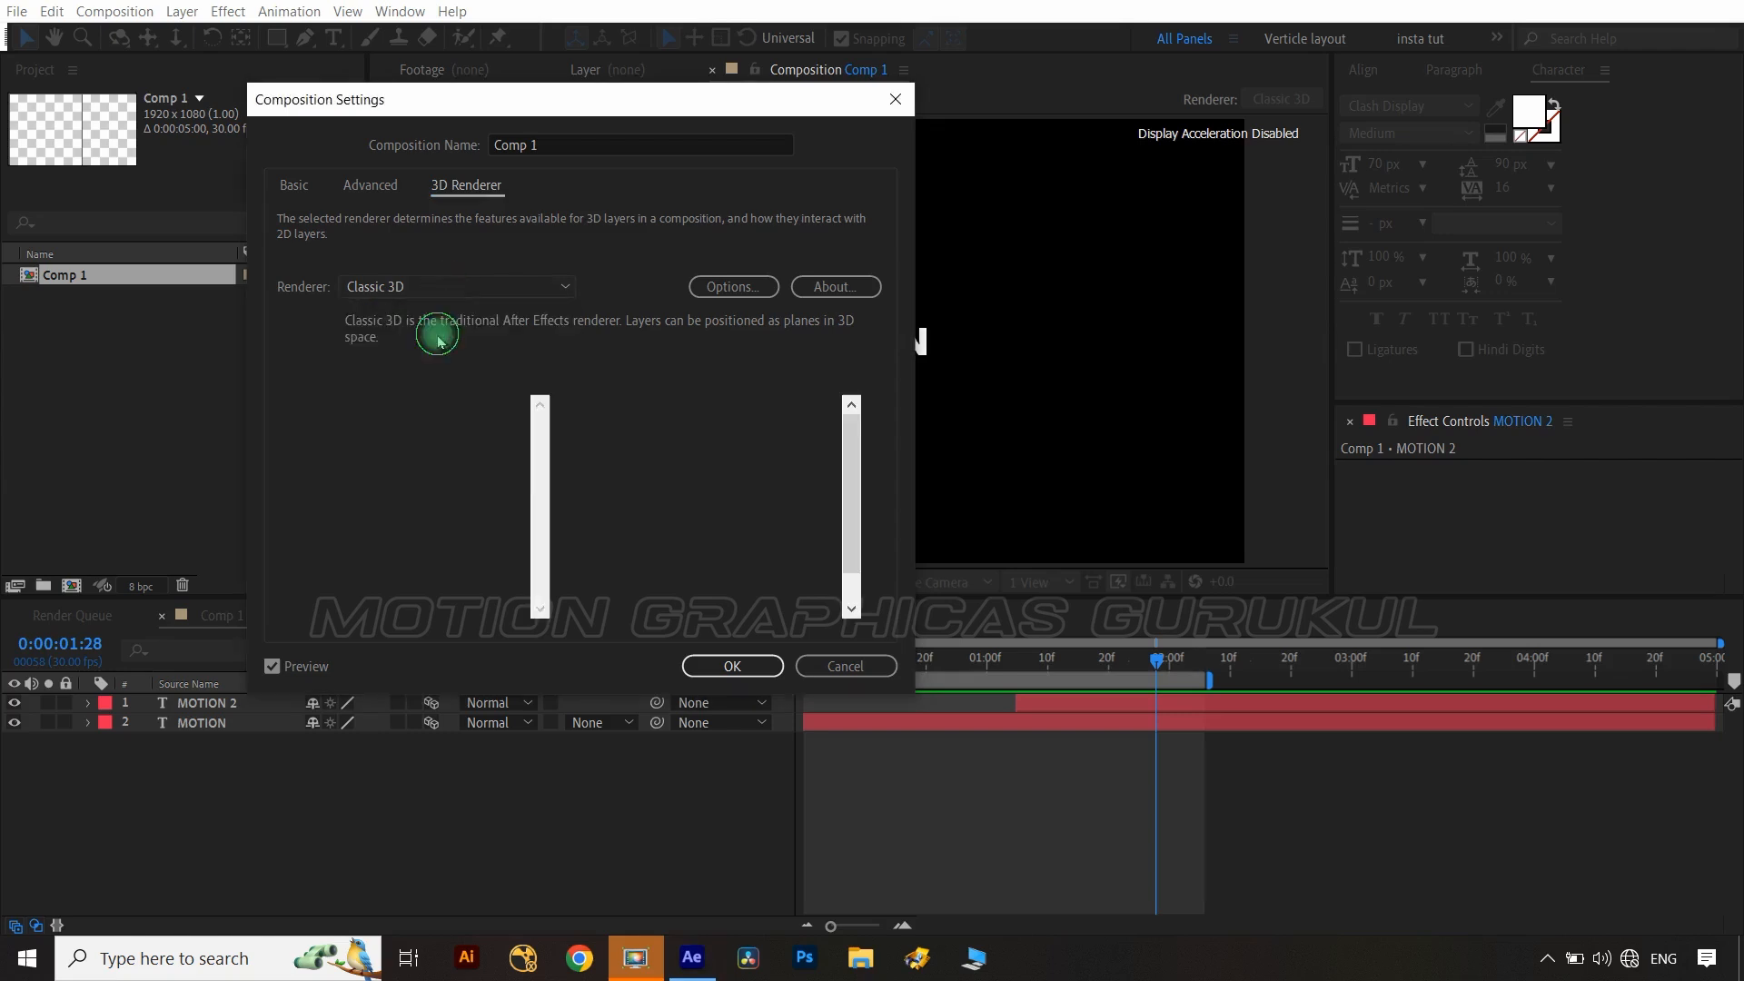
left_click(731, 665)
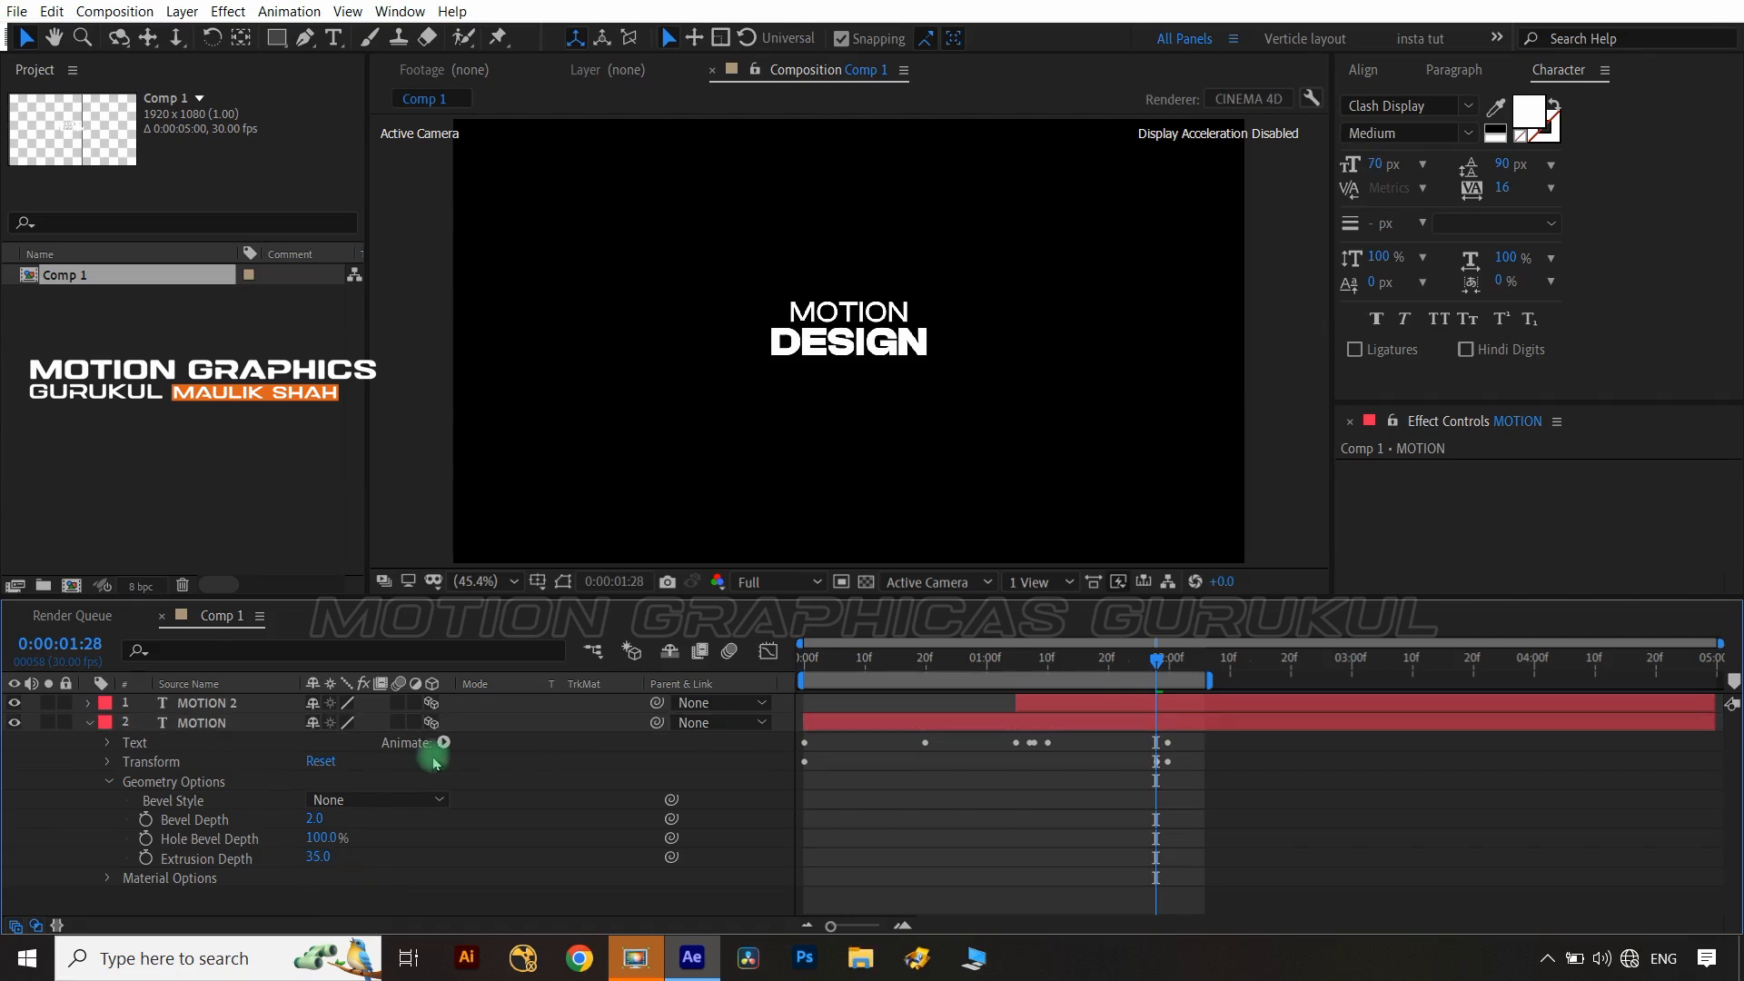
Add a Side Color RGB animator to MOTION and set the side colour to F800FF.
left_click(443, 743)
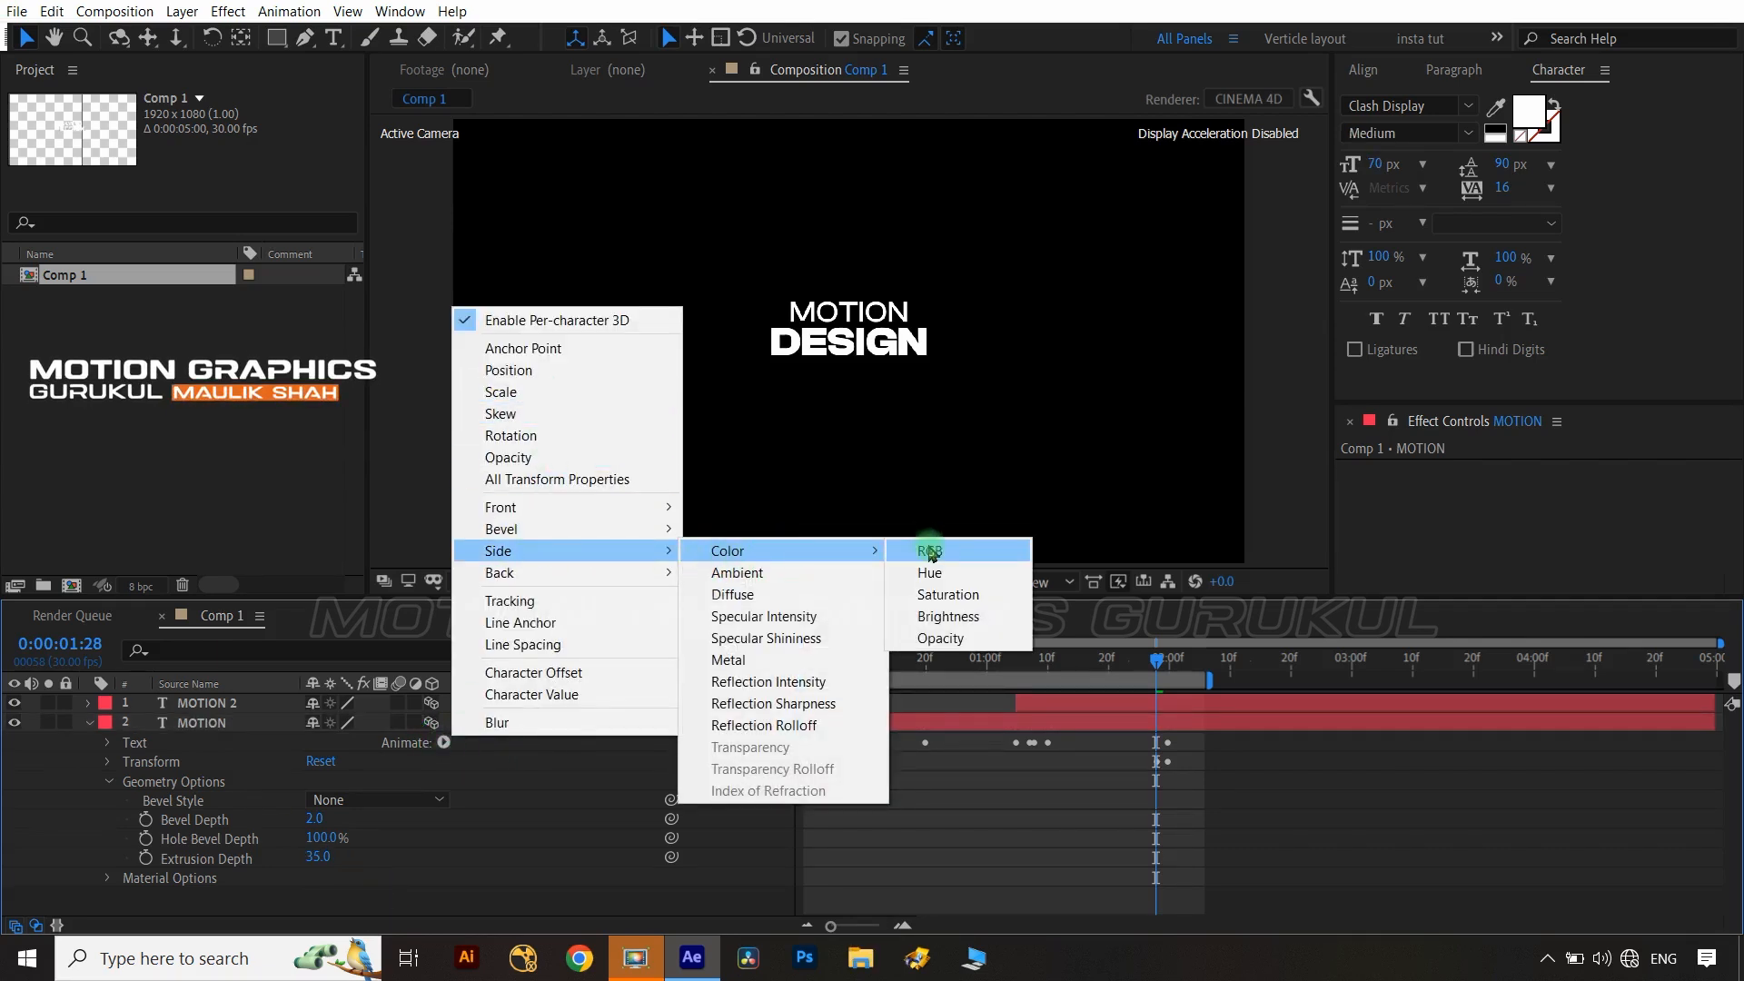
left_click(927, 550)
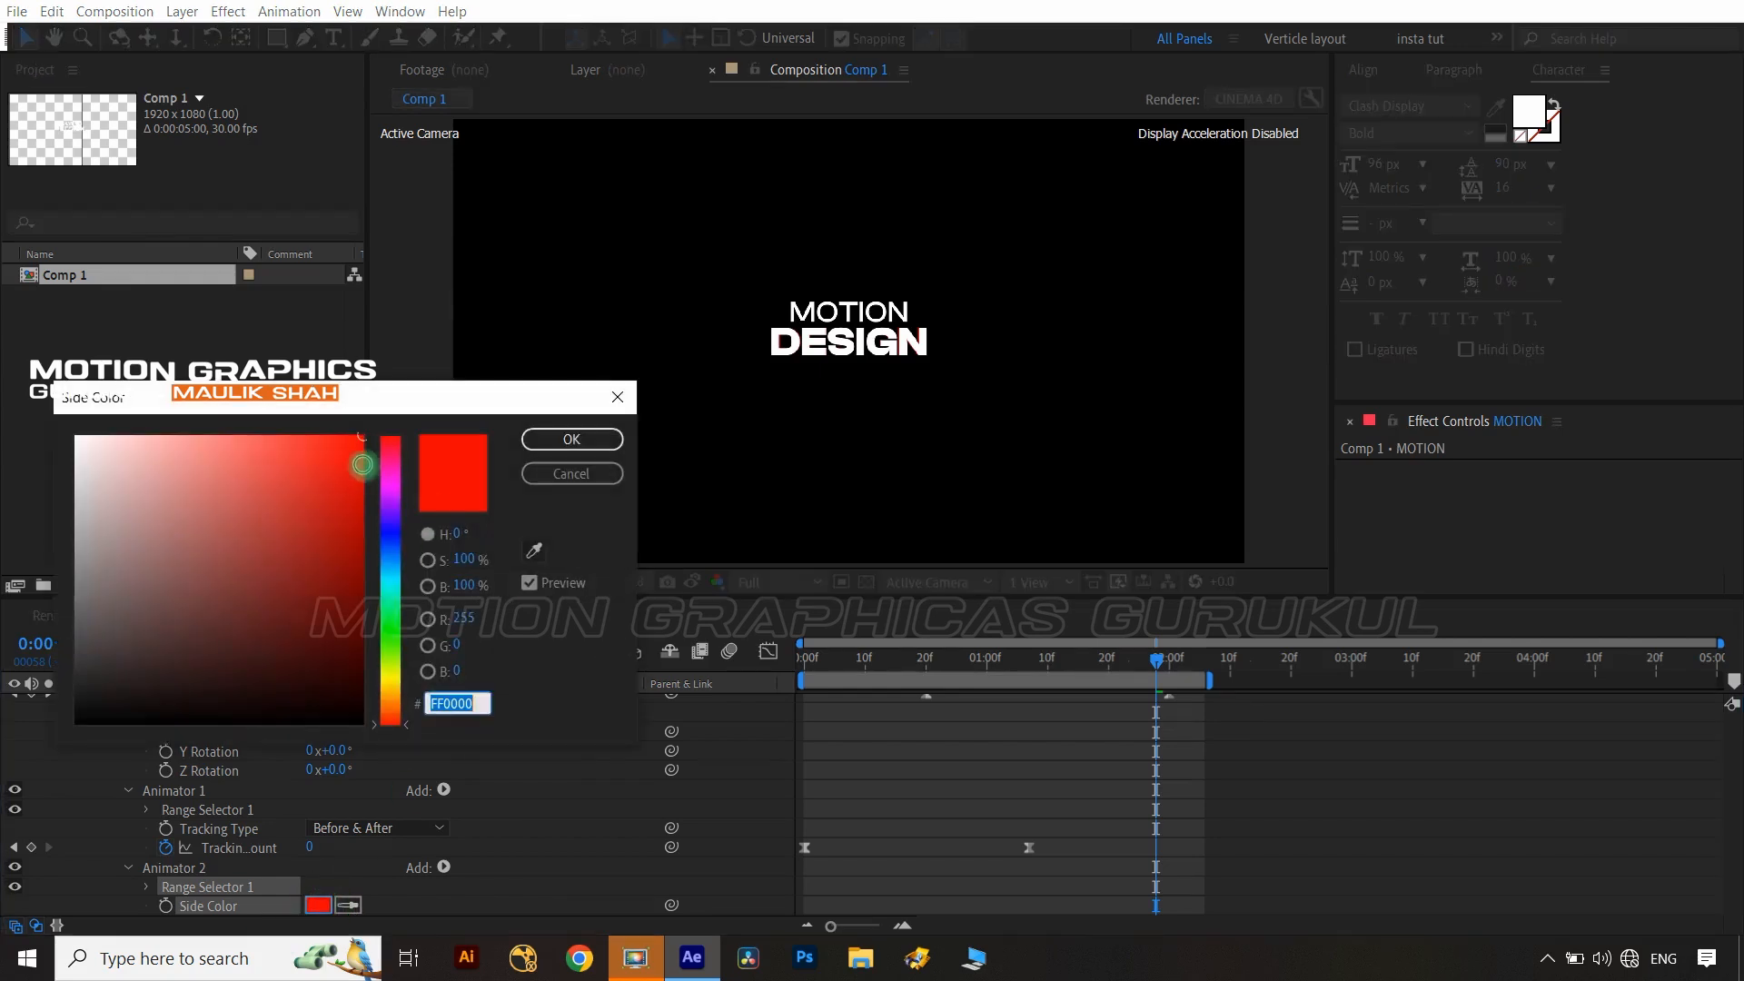
left_click(388, 448)
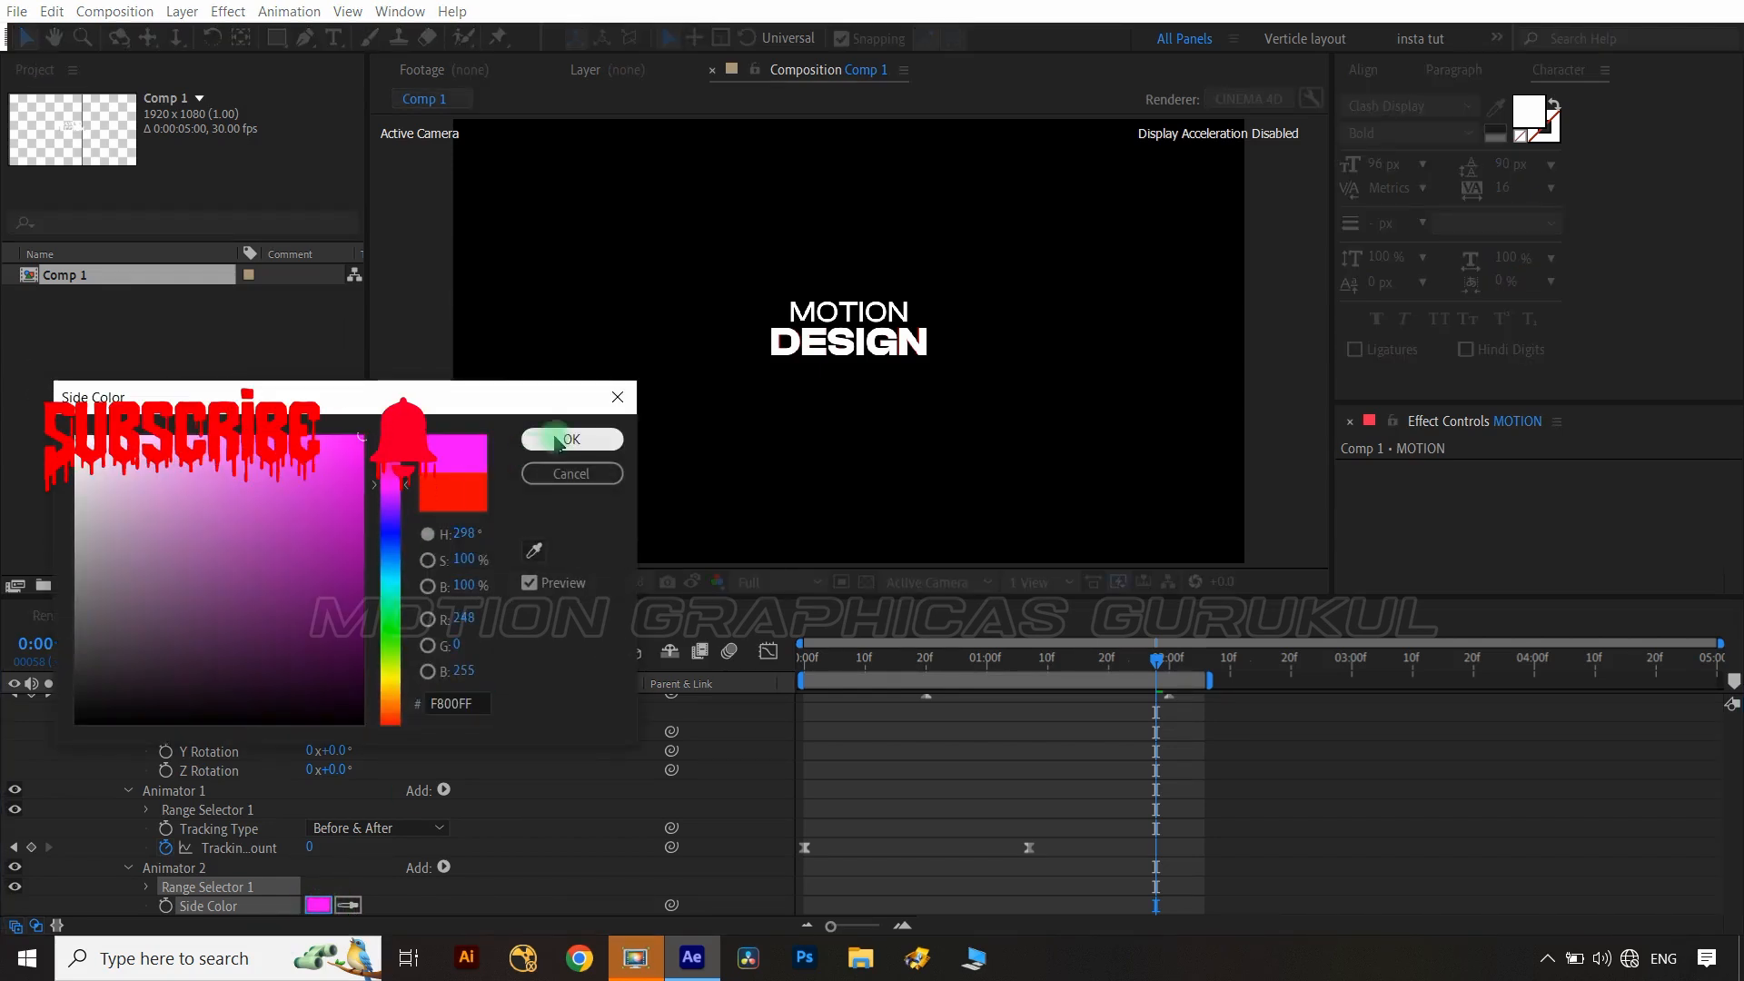
left_click(570, 438)
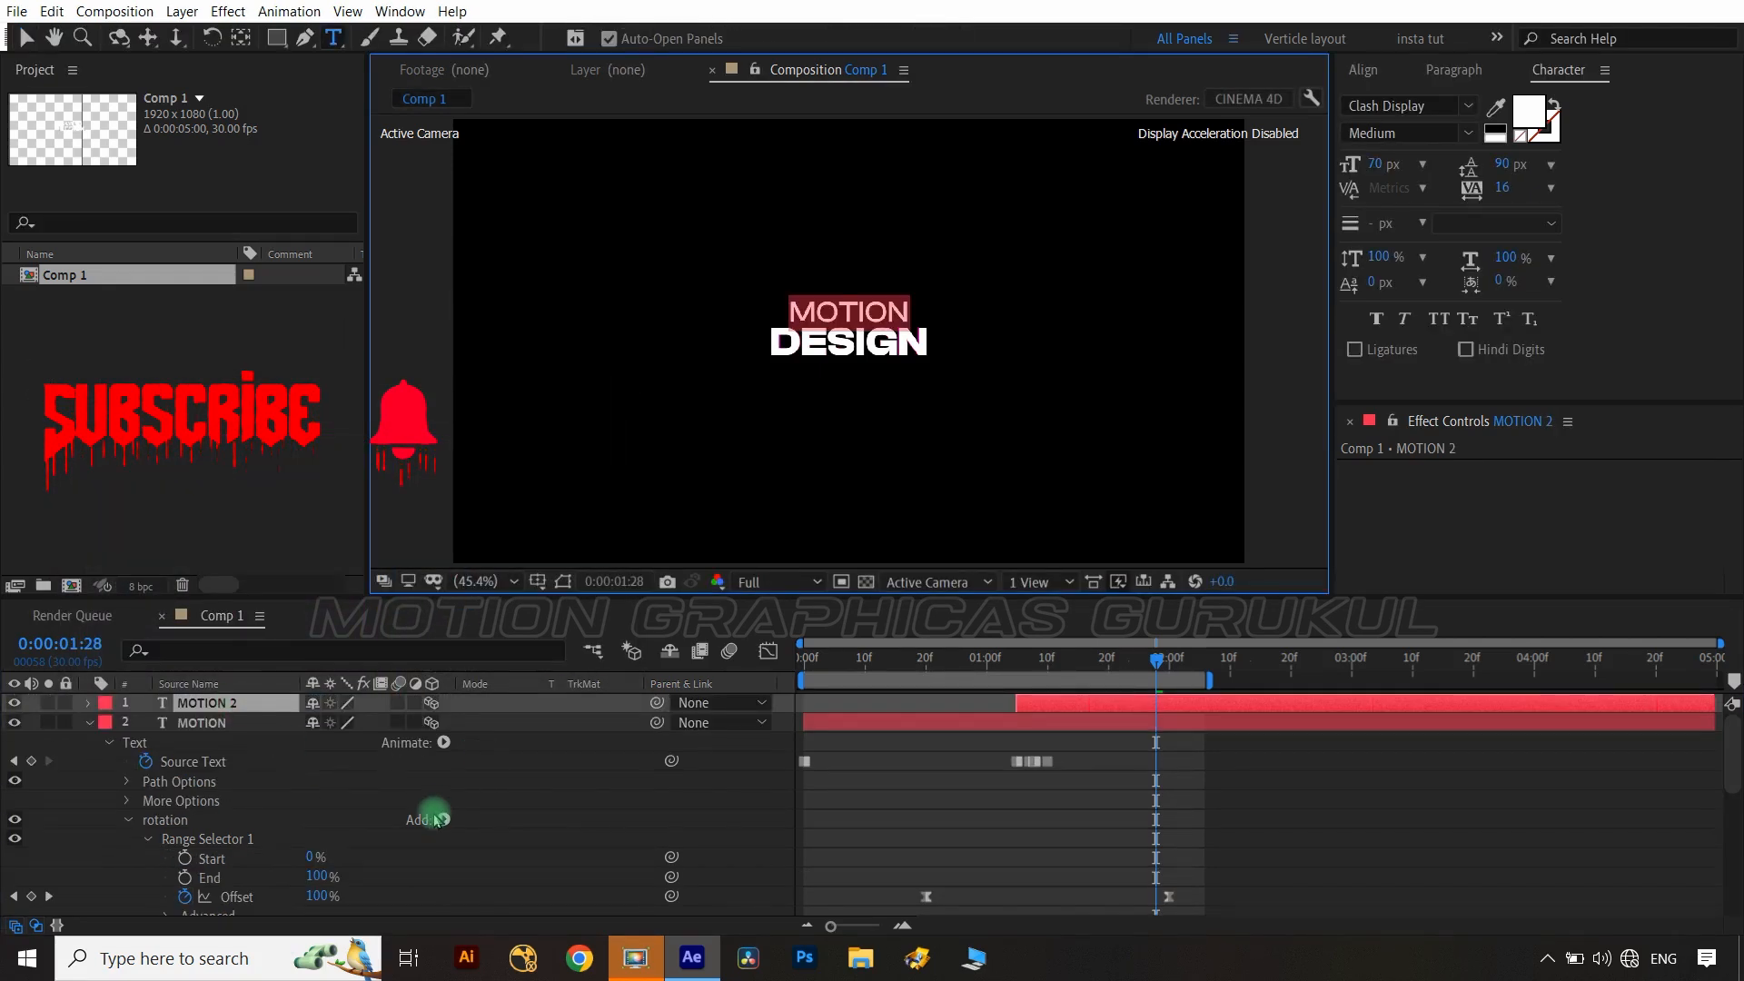